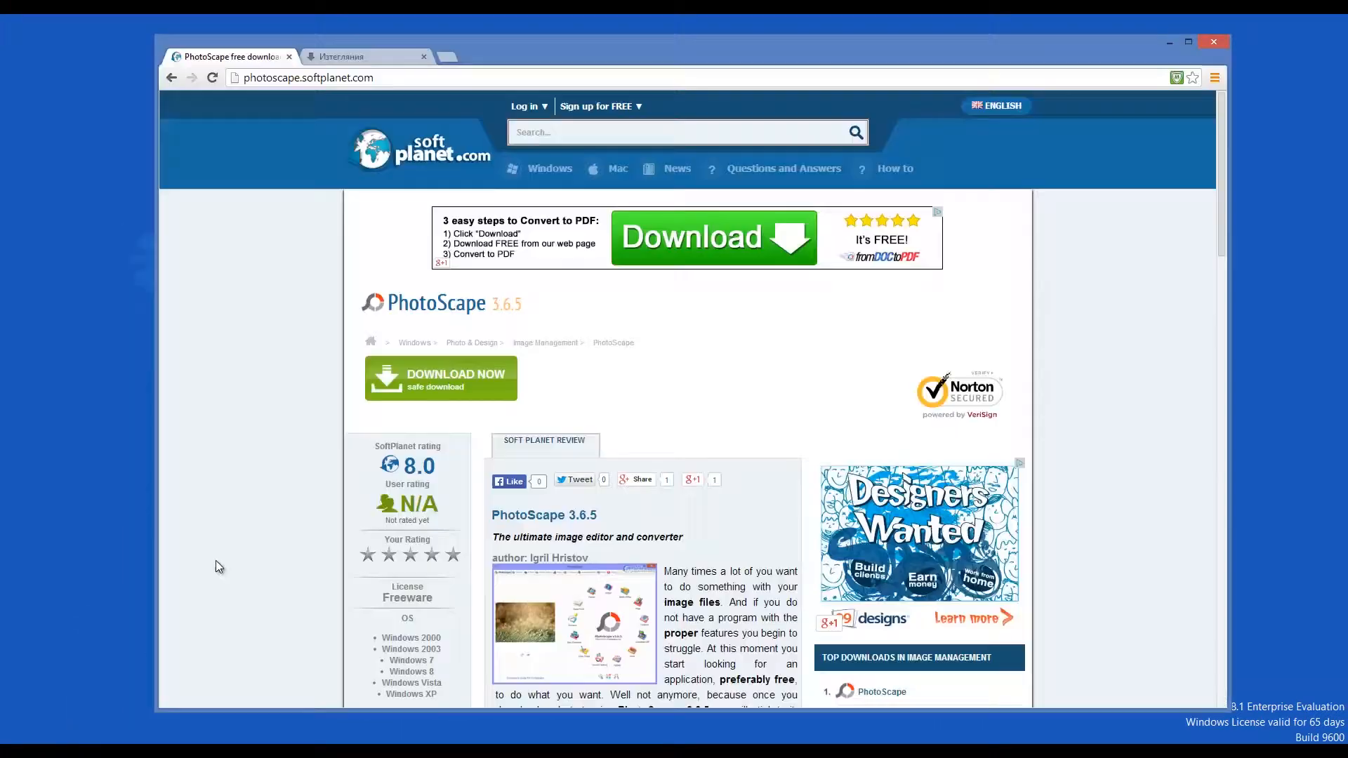
pyautogui.moveTo(254, 507)
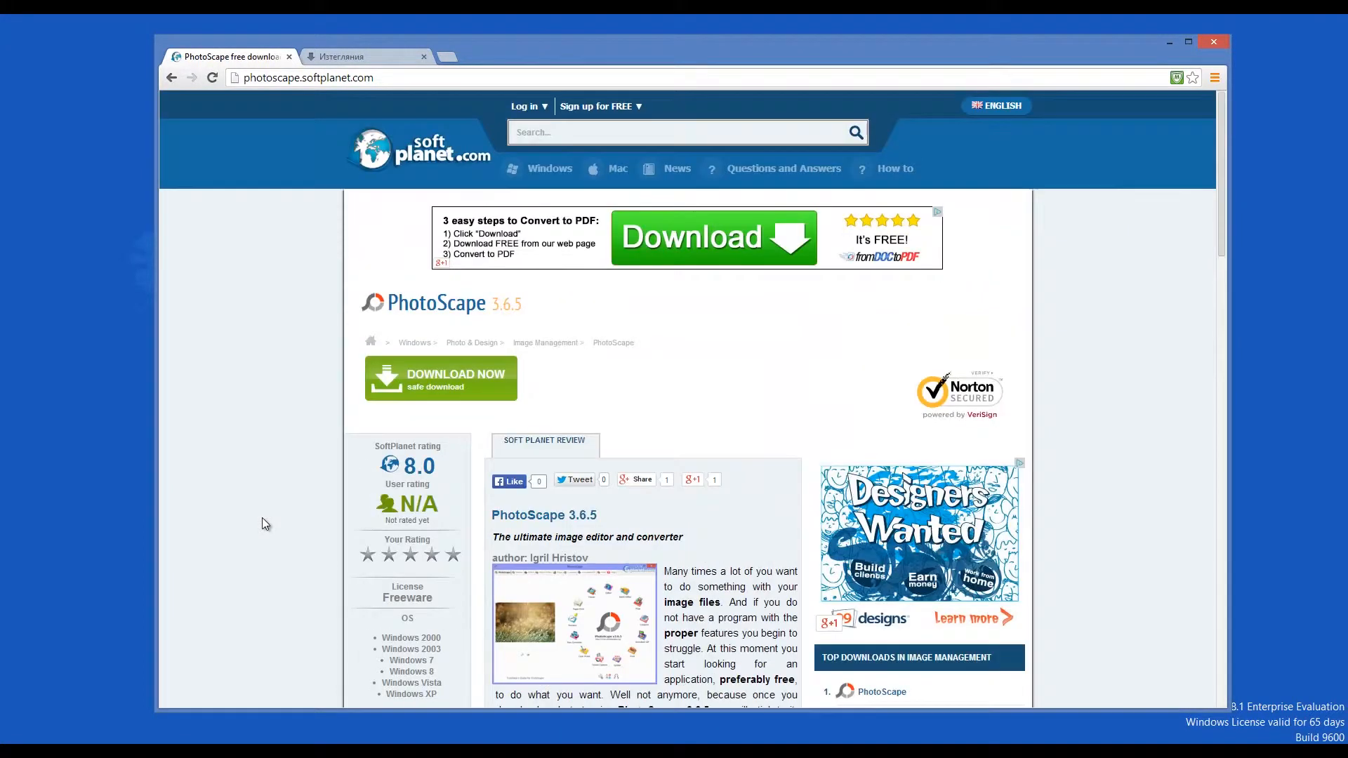
pyautogui.moveTo(437, 163)
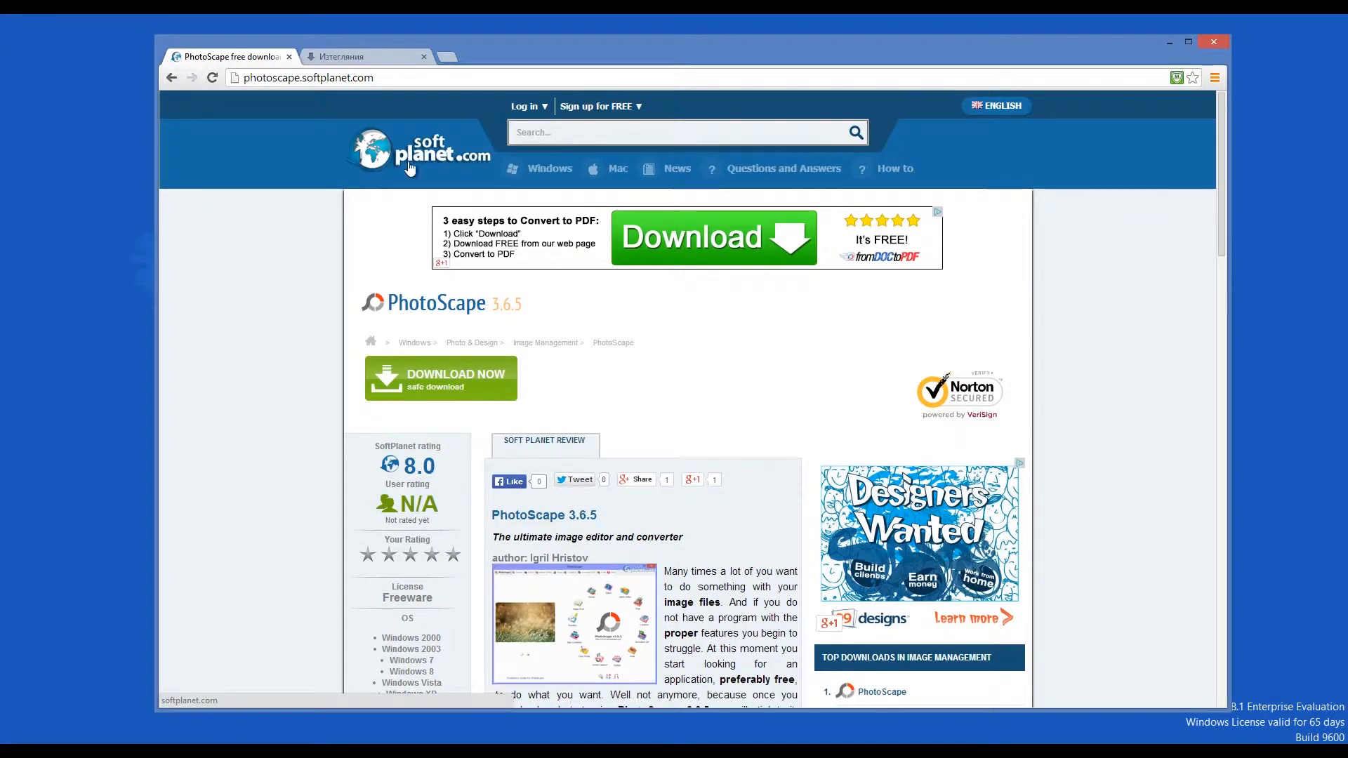
pyautogui.moveTo(366, 407)
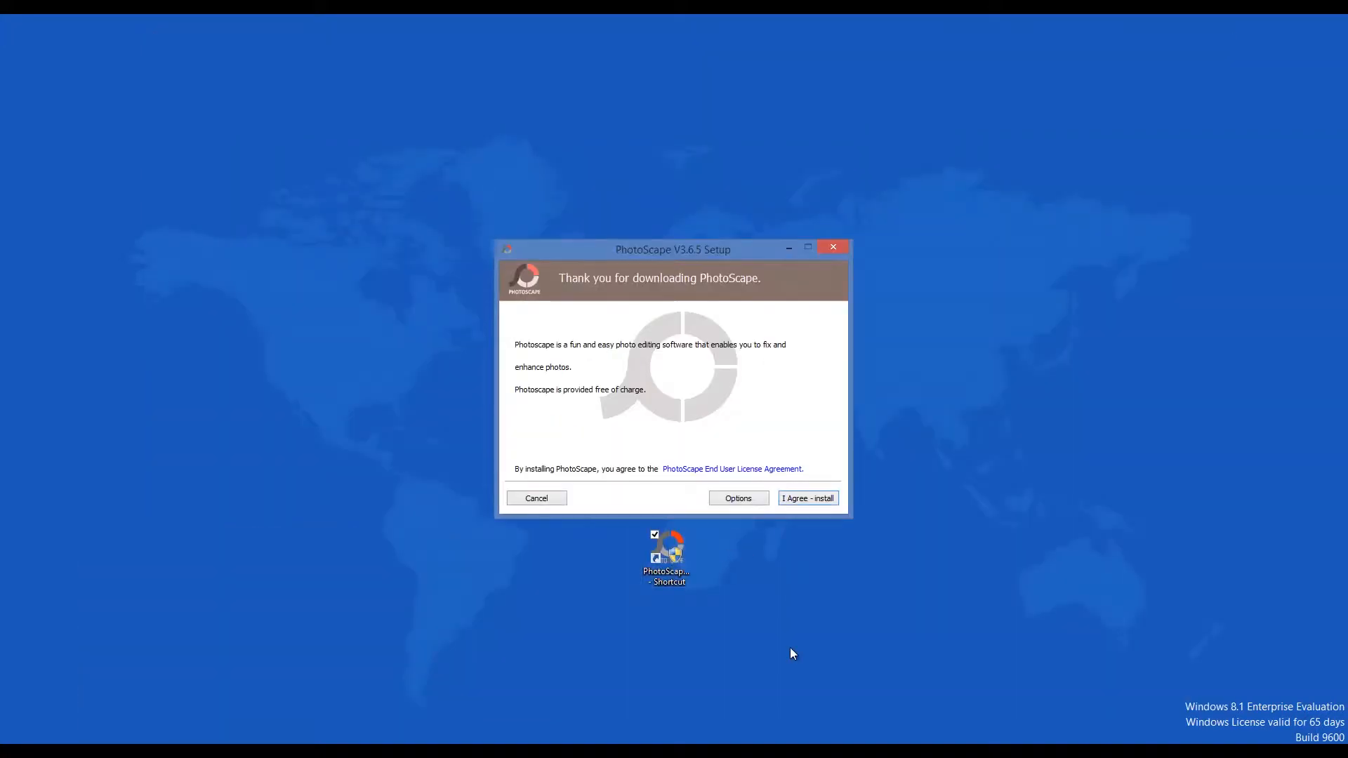
# Accept the license, decline the bundled Google Drive offer, and finish the PhotoScape 3.6.5 setup
pyautogui.click(807, 497)
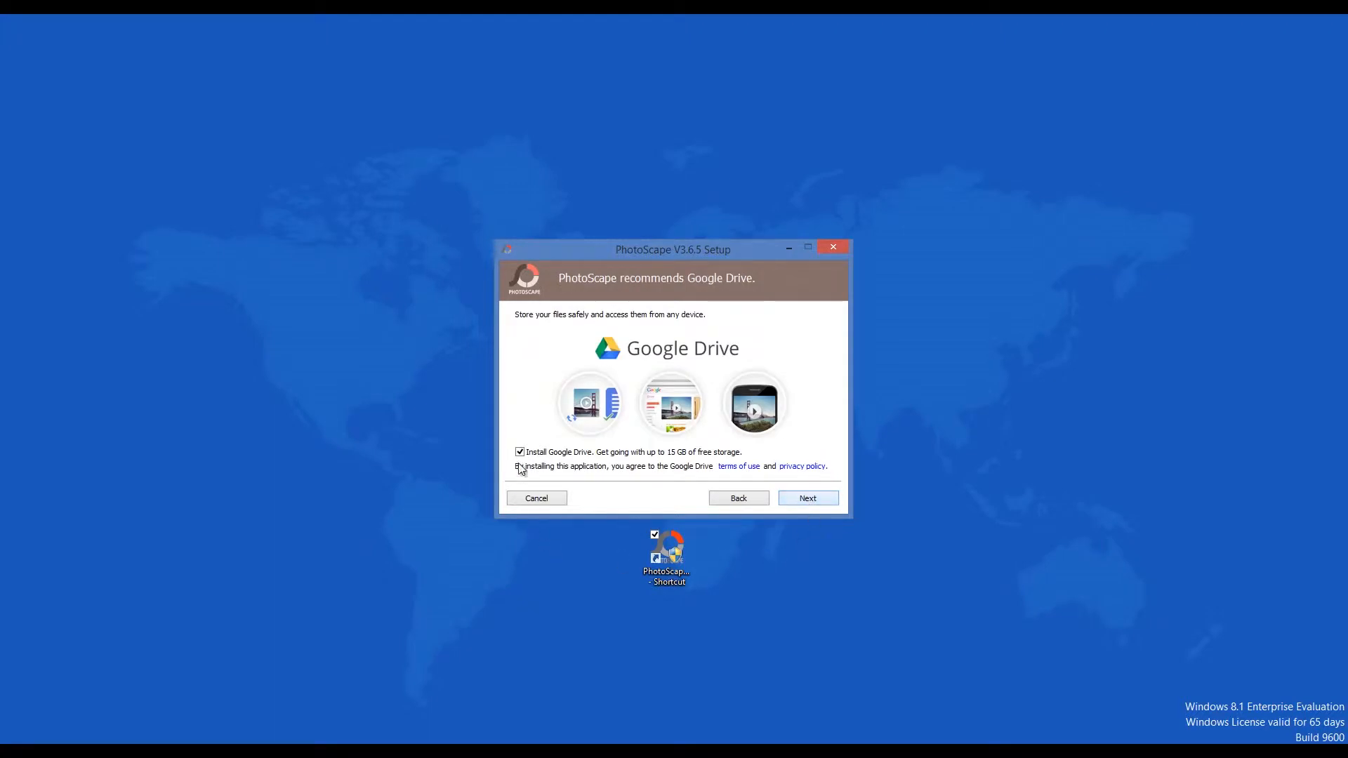
pyautogui.click(806, 497)
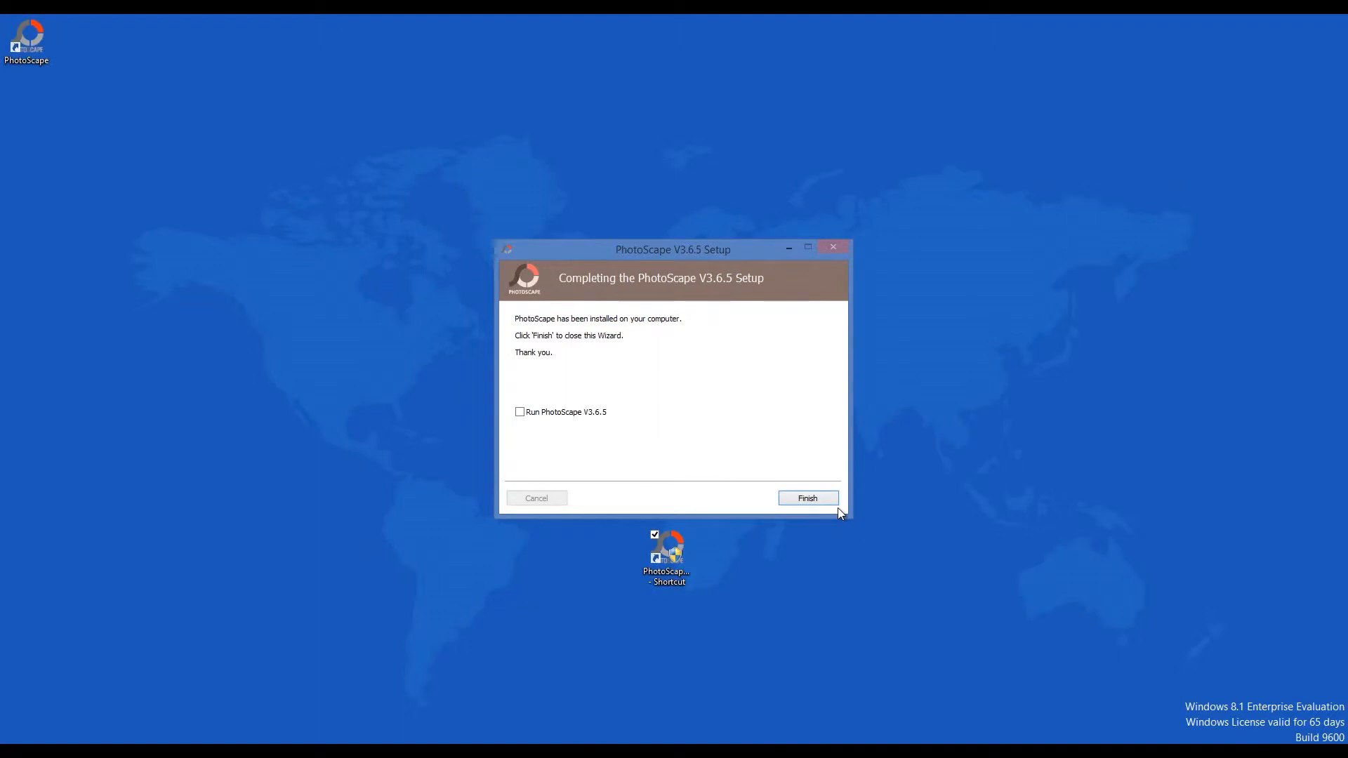
pyautogui.click(806, 497)
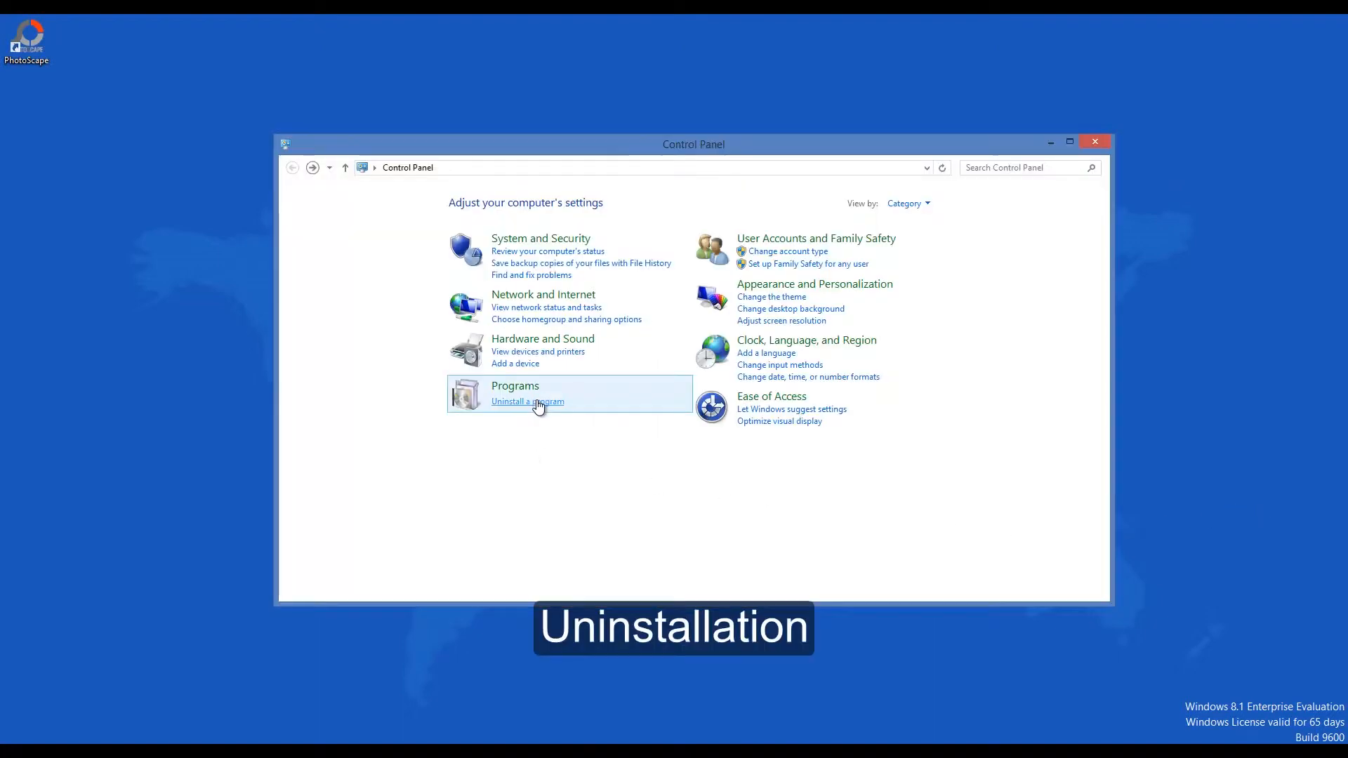
# Show the installed programs list (Programs and Features) where PhotoScape is listed
pyautogui.click(525, 402)
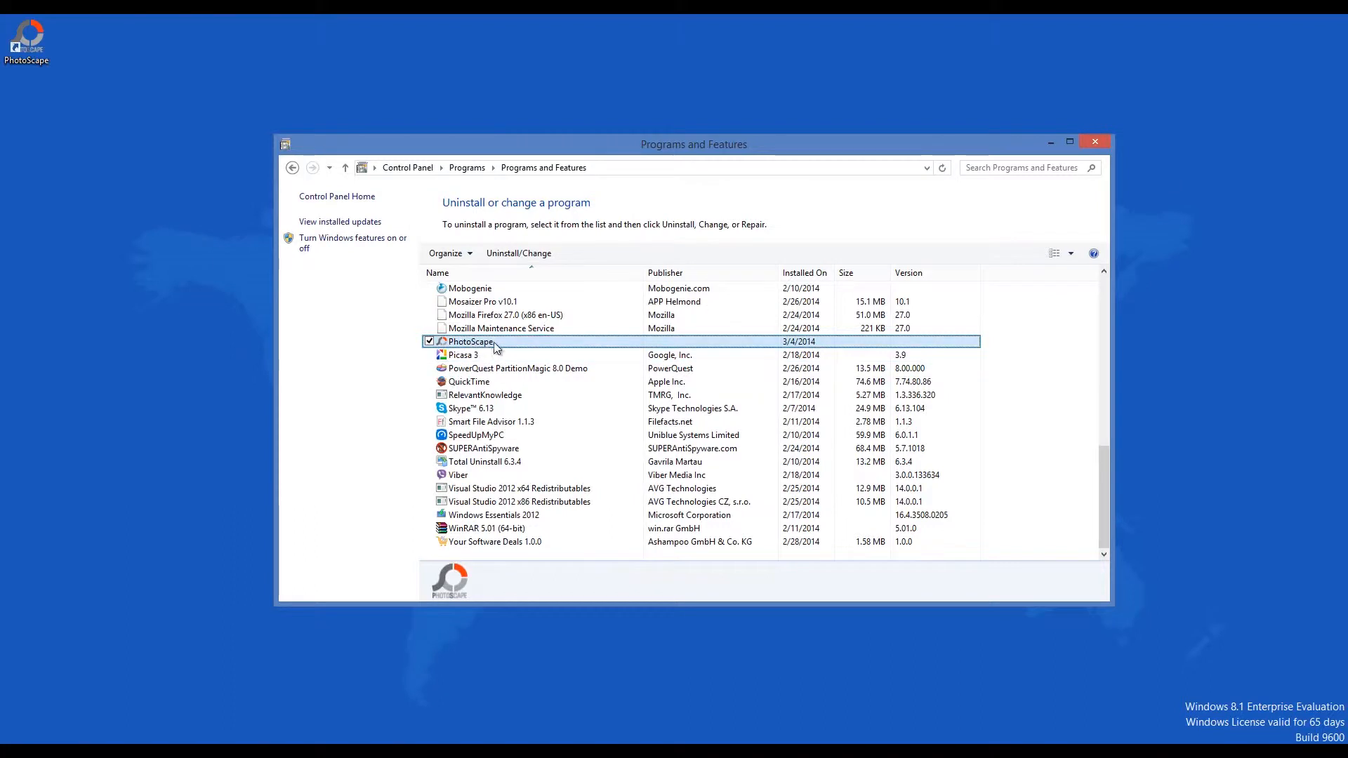
pyautogui.moveTo(518, 253)
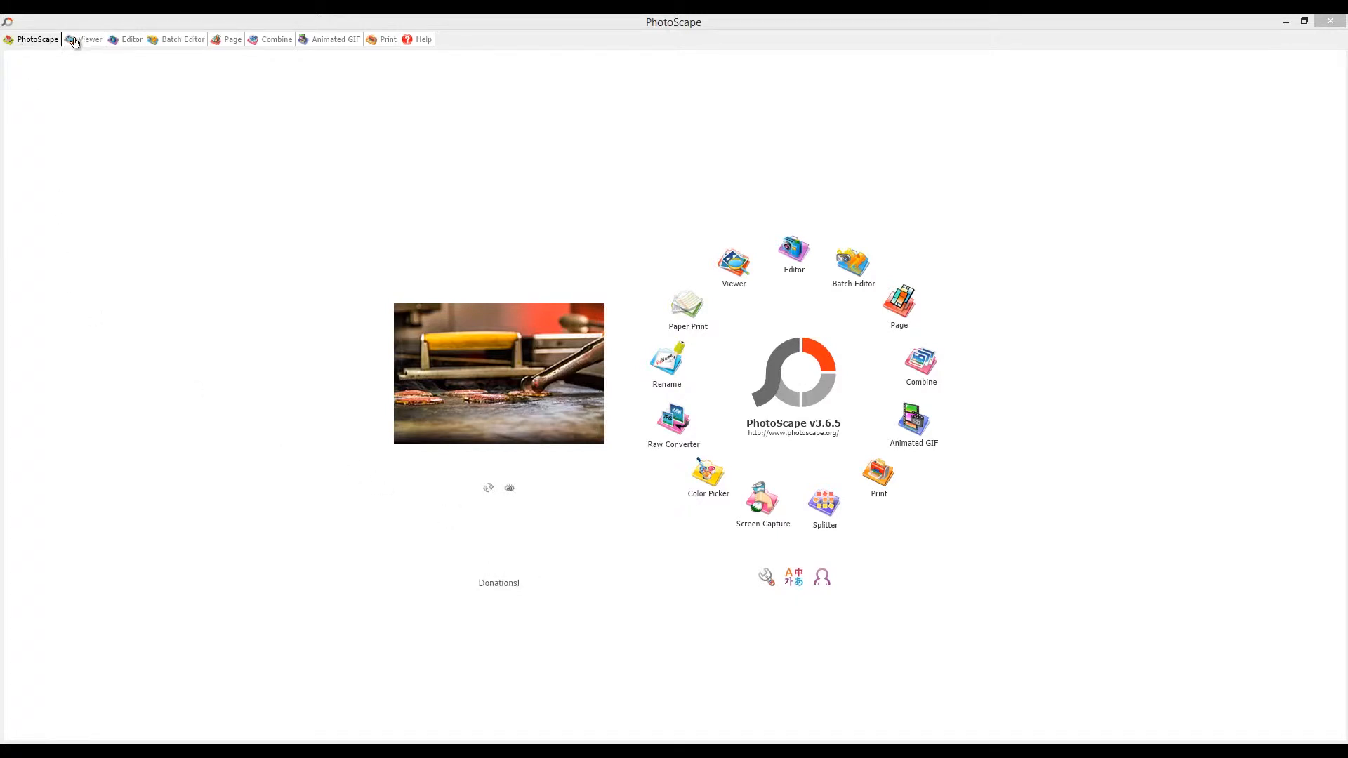
# Visit the Viewer, Editor and Batch Editor tools in turn
pyautogui.click(89, 39)
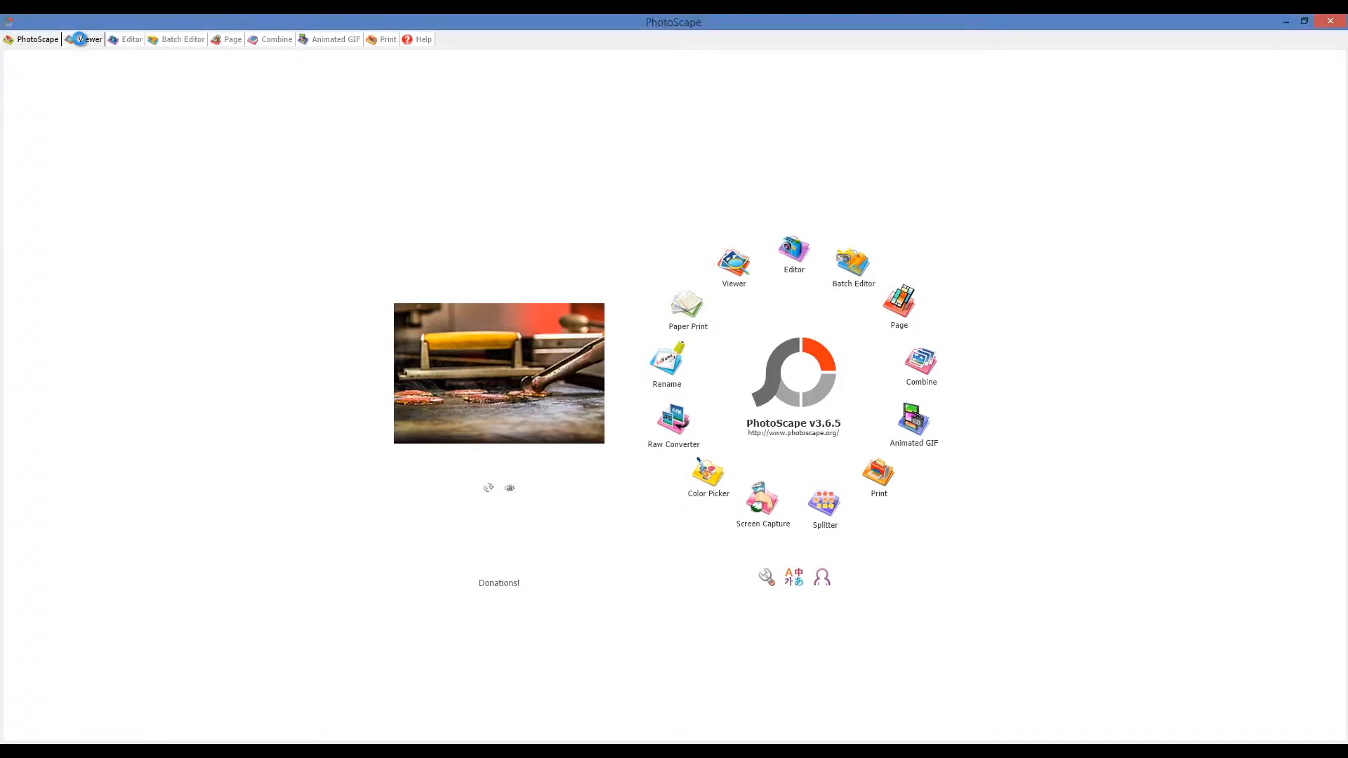
pyautogui.click(90, 39)
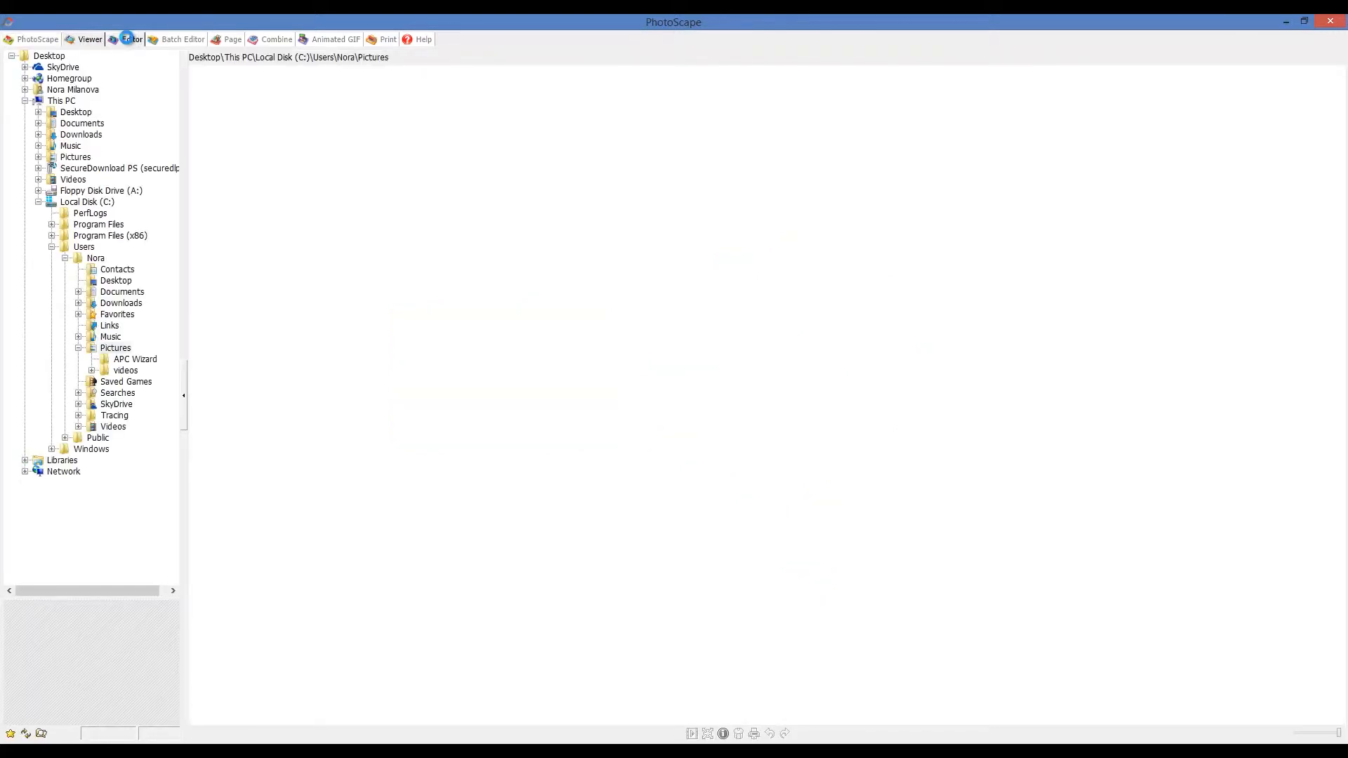
pyautogui.click(132, 40)
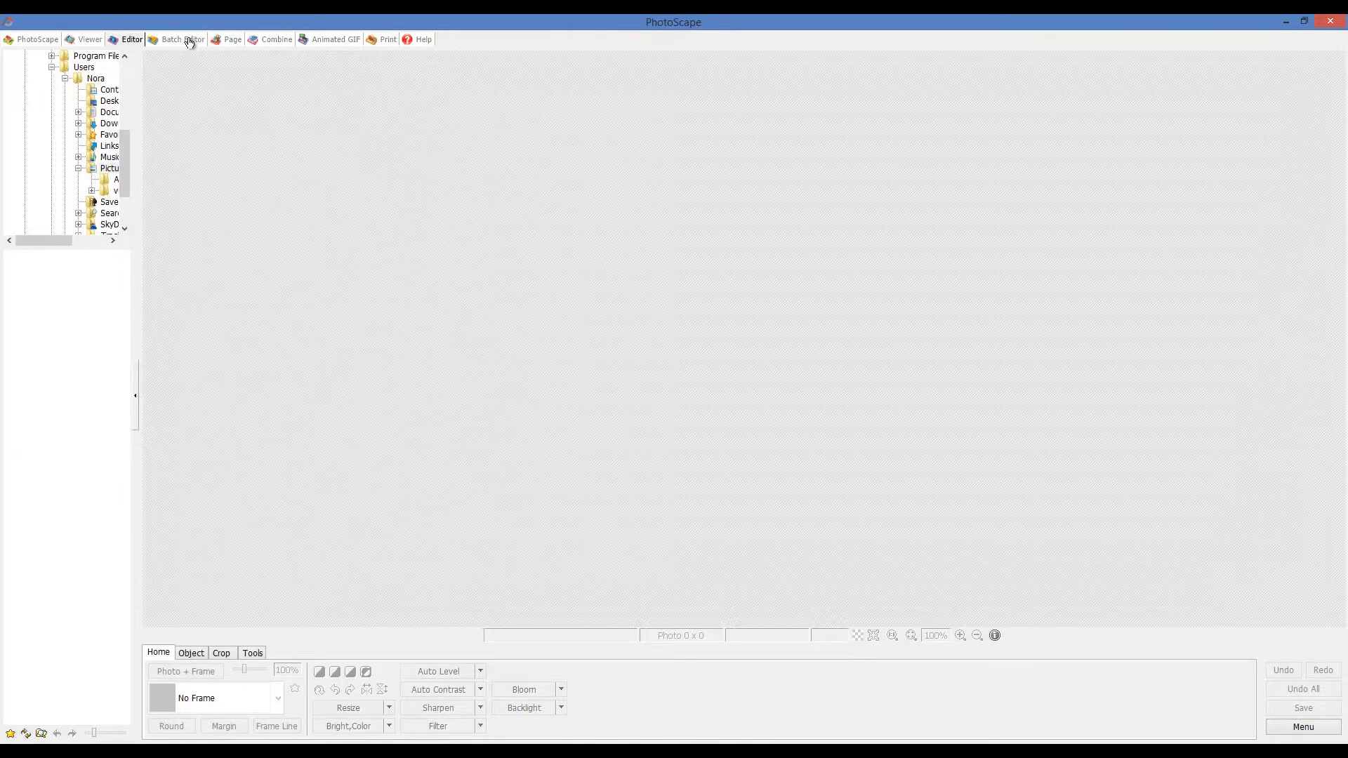
pyautogui.click(182, 39)
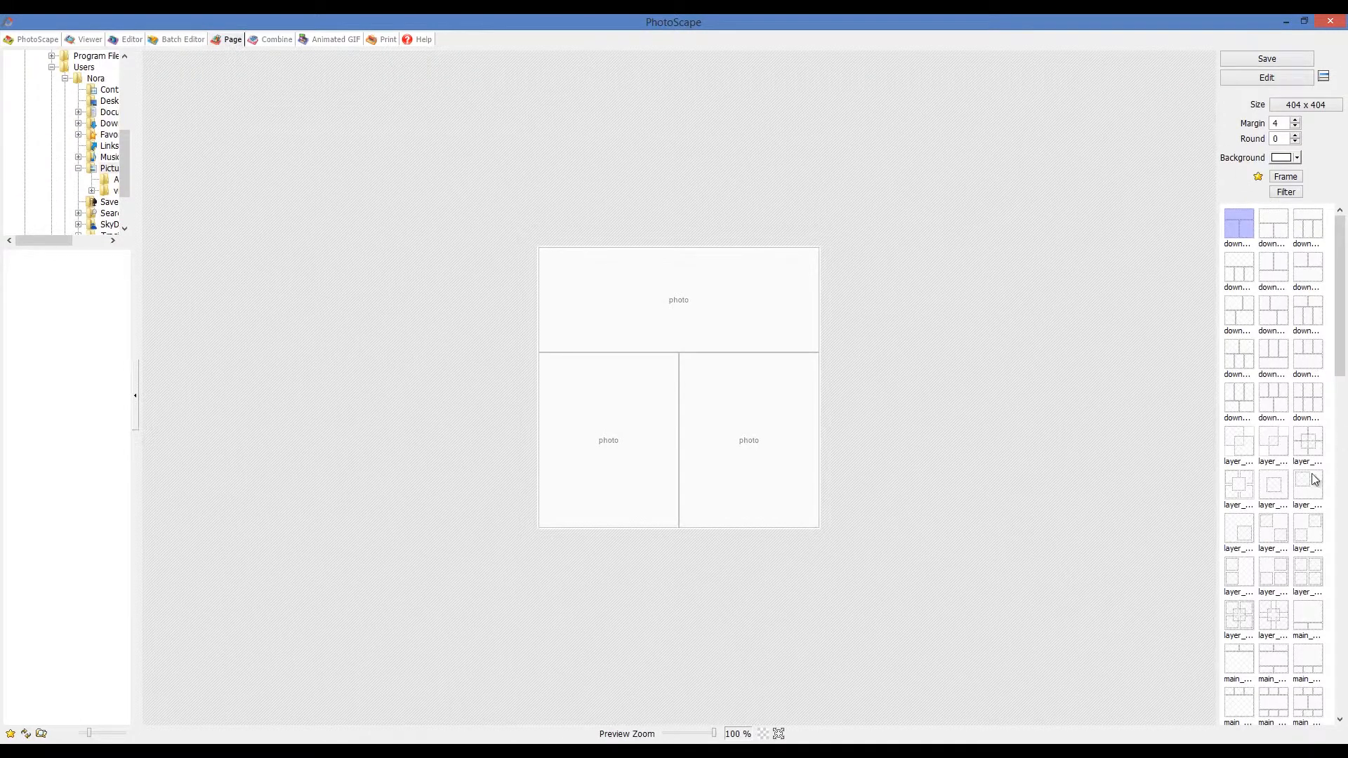
# Choose the four vertical strips Page layout, visit Combine and Animated GIF, and return to the start screen
pyautogui.scroll(-3)
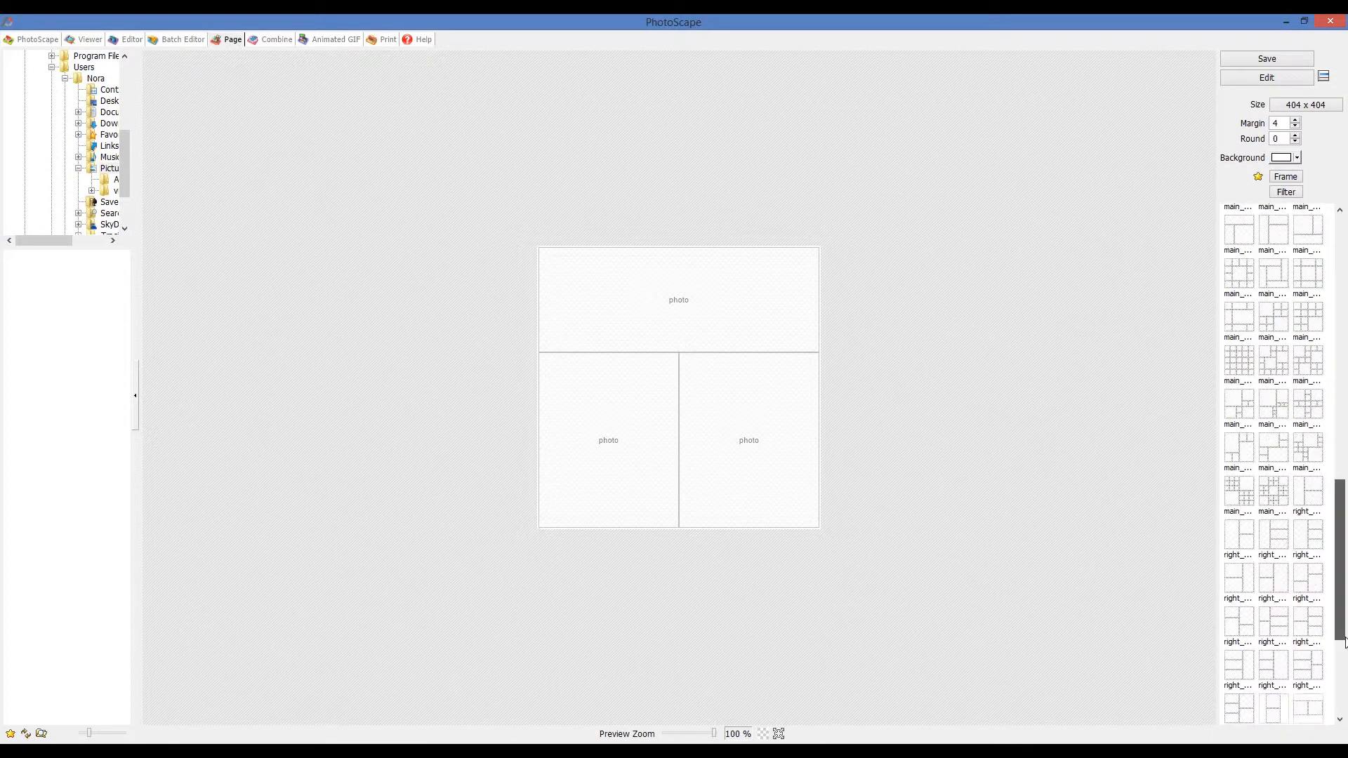
pyautogui.click(1239, 611)
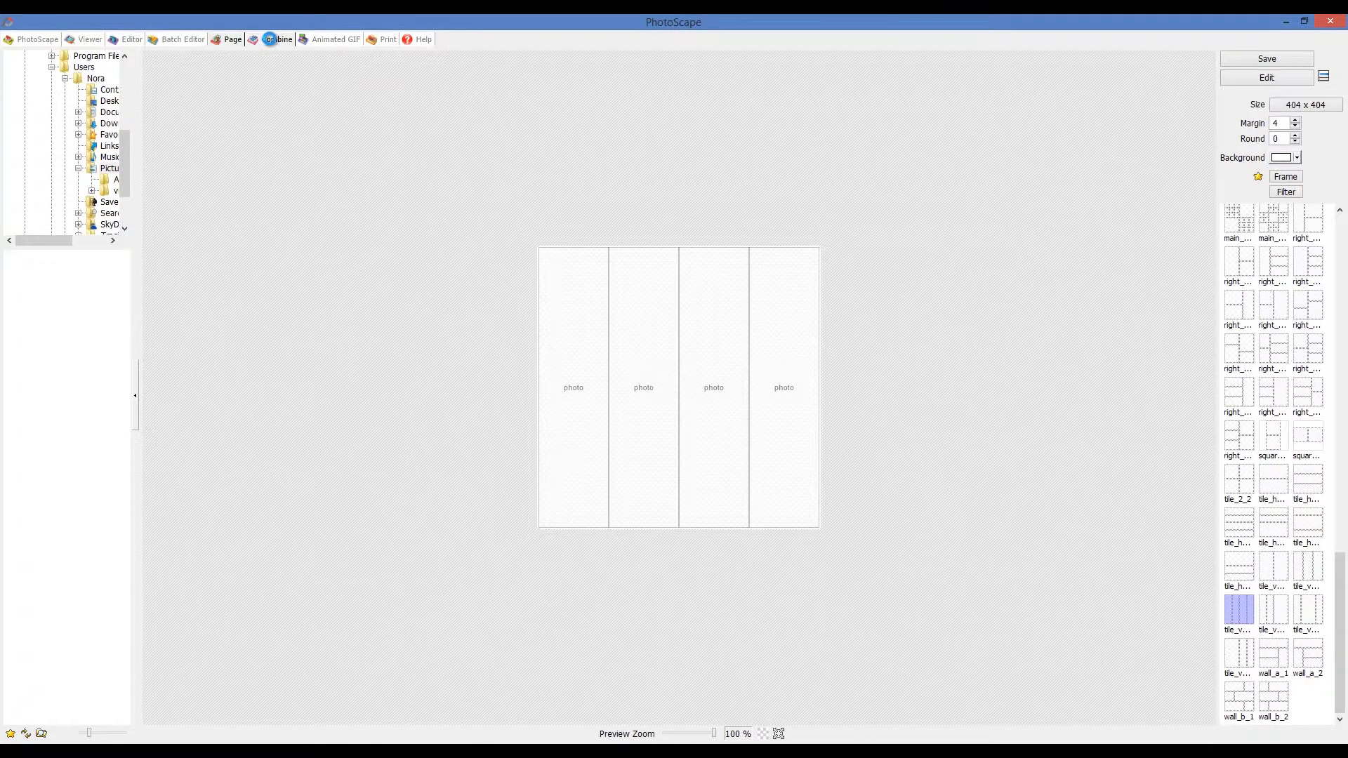
pyautogui.click(275, 40)
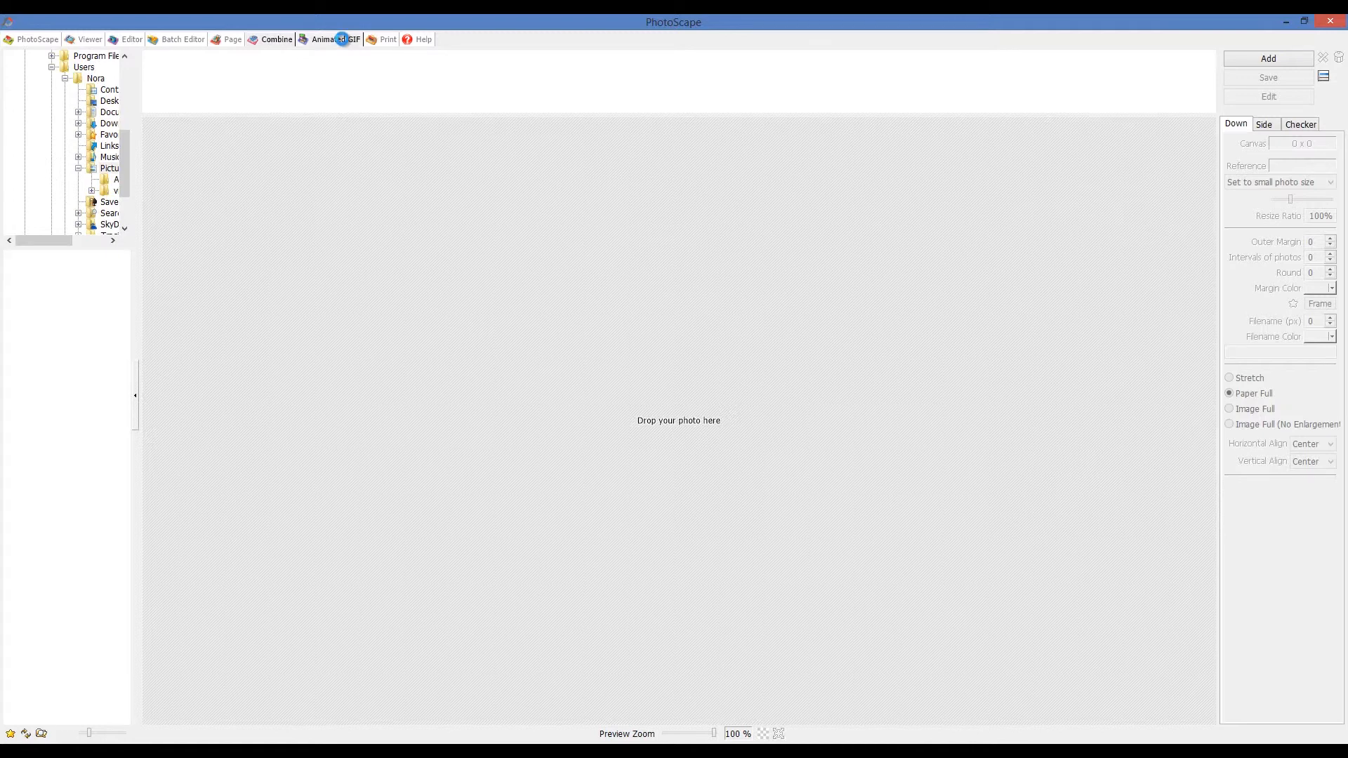
pyautogui.click(334, 40)
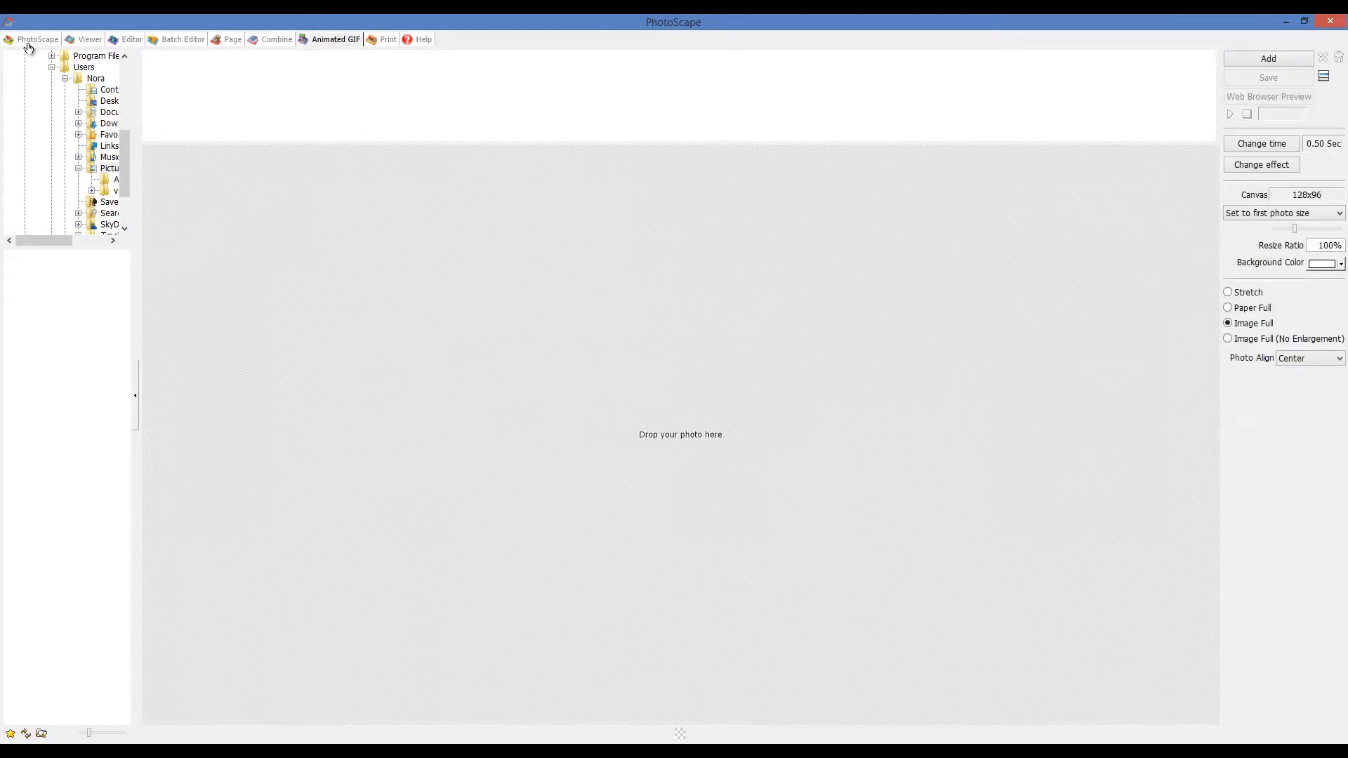
pyautogui.click(37, 40)
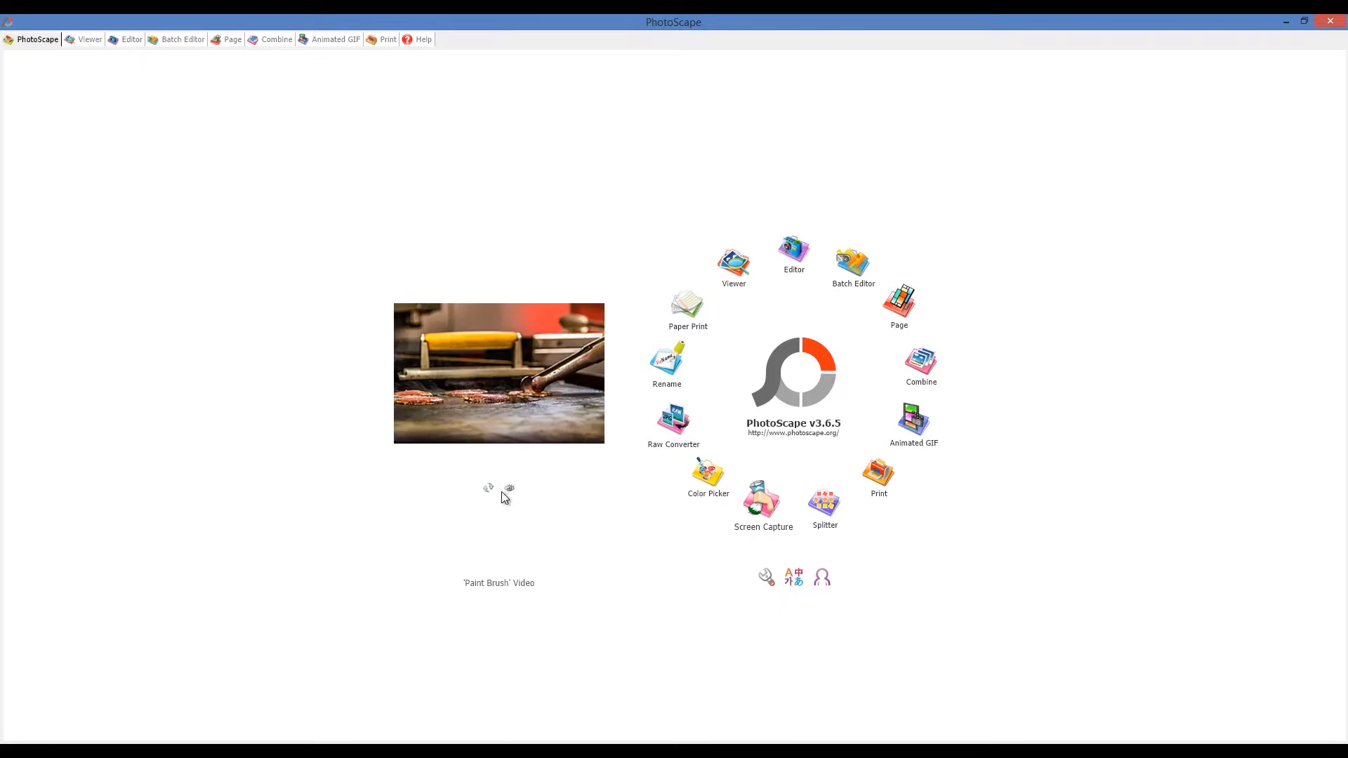
# Show the next sample photo and view the program options without changing anything
pyautogui.click(487, 489)
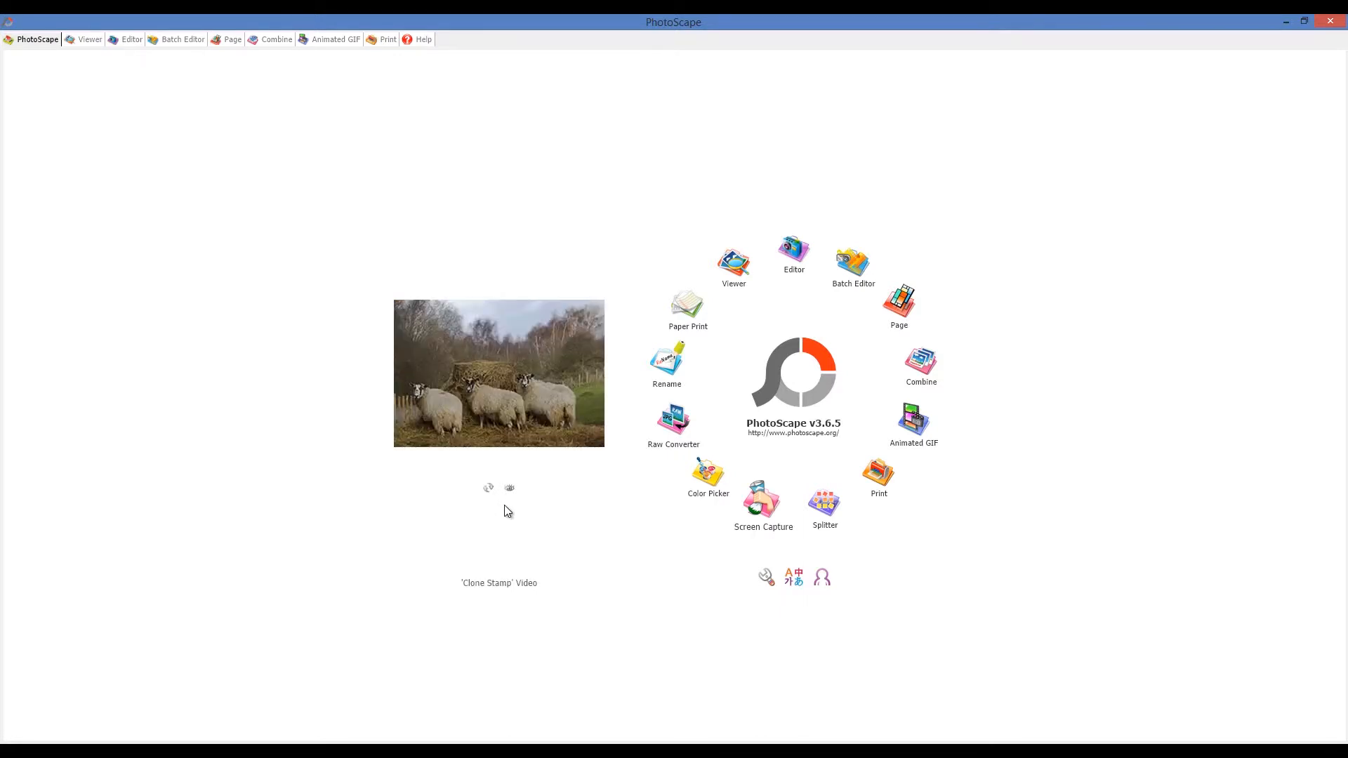
pyautogui.moveTo(764, 576)
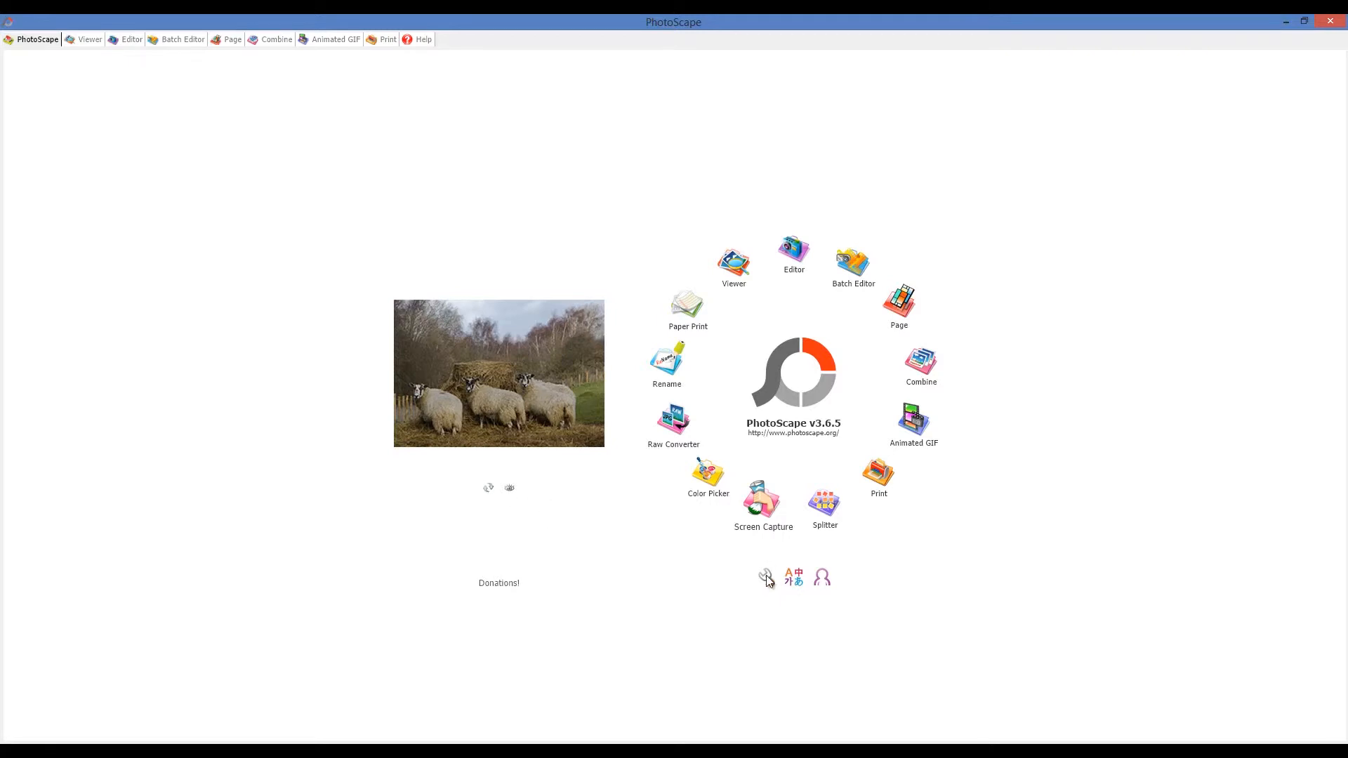
pyautogui.click(764, 577)
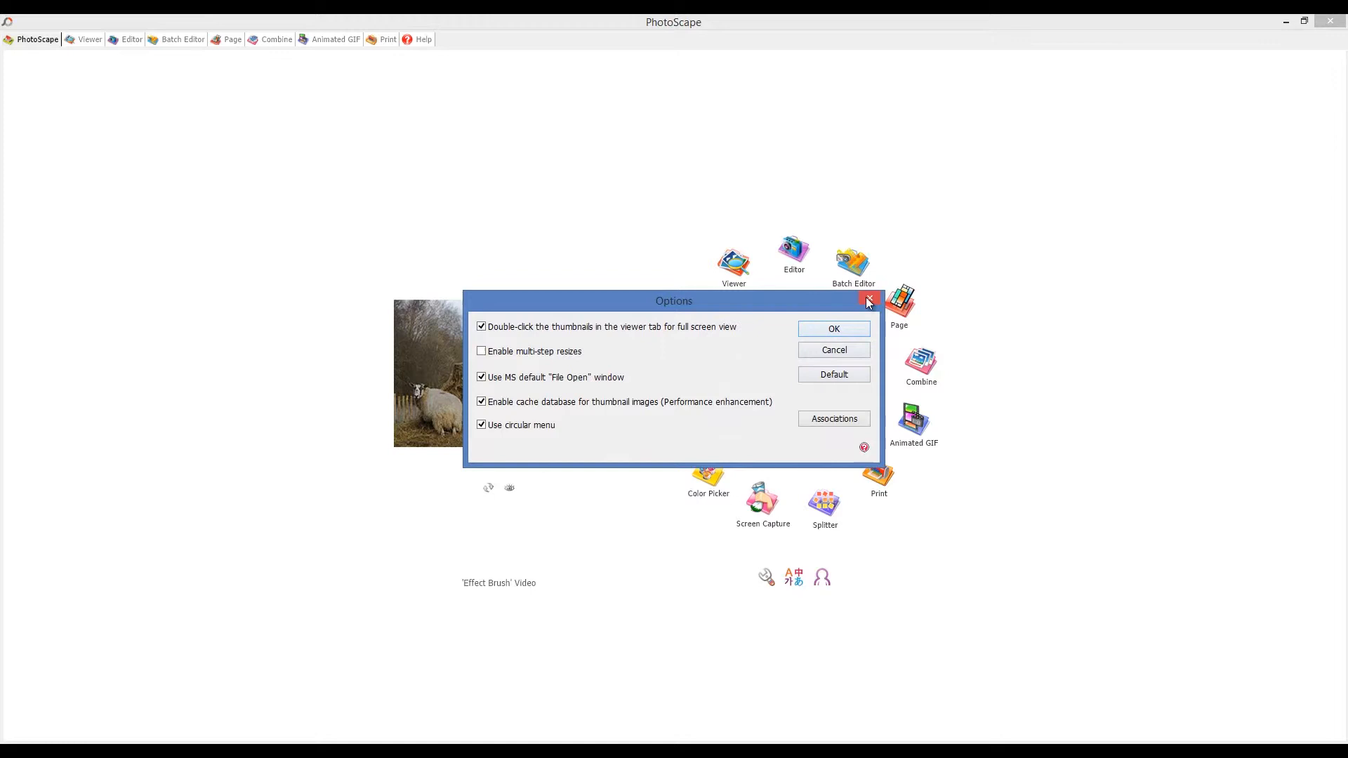
pyautogui.click(867, 301)
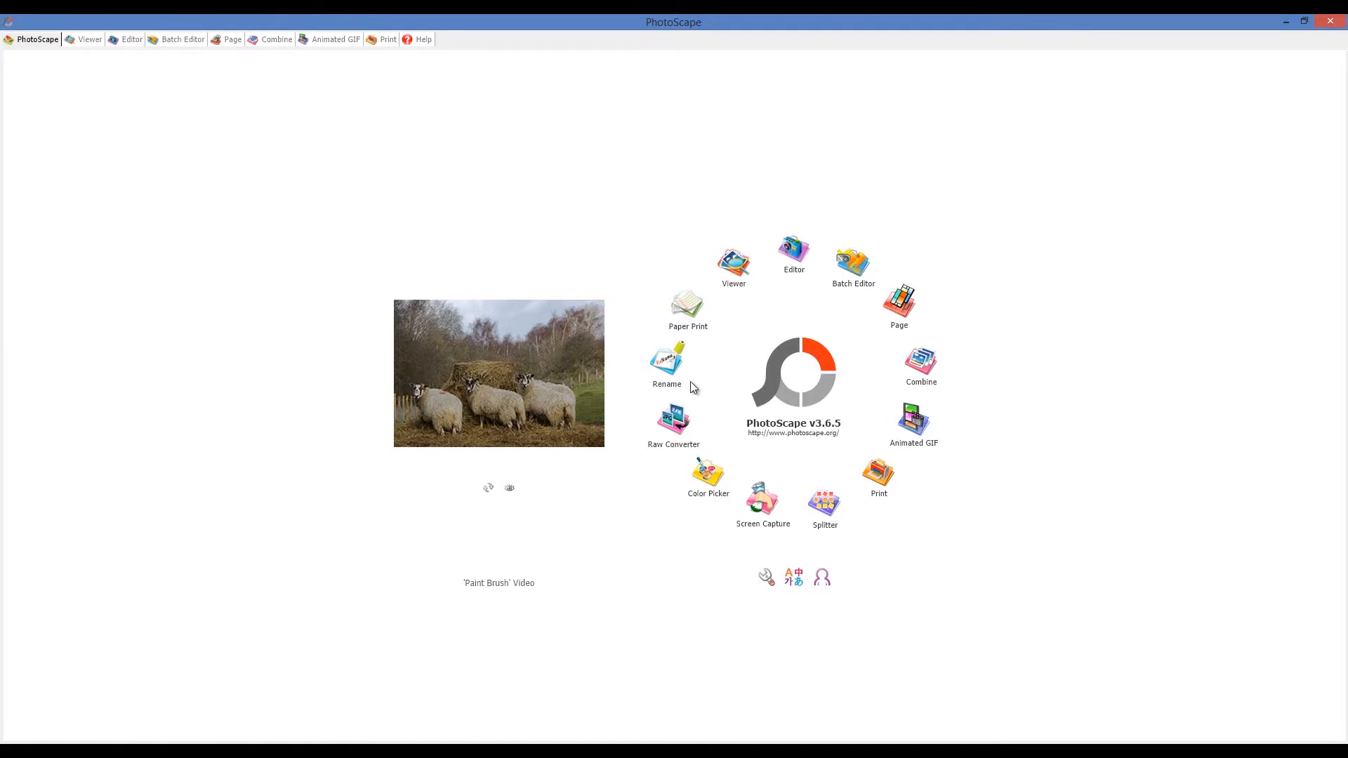
pyautogui.moveTo(247, 128)
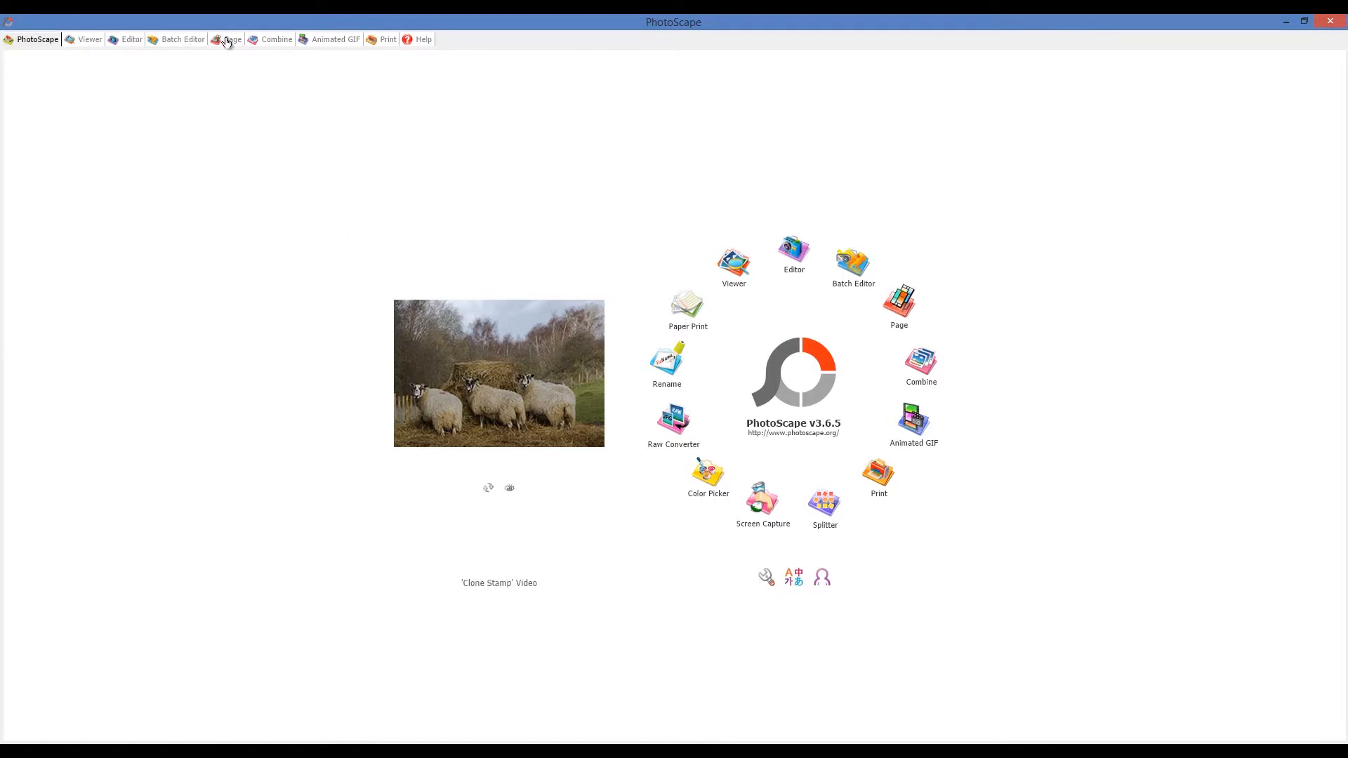
pyautogui.moveTo(333, 40)
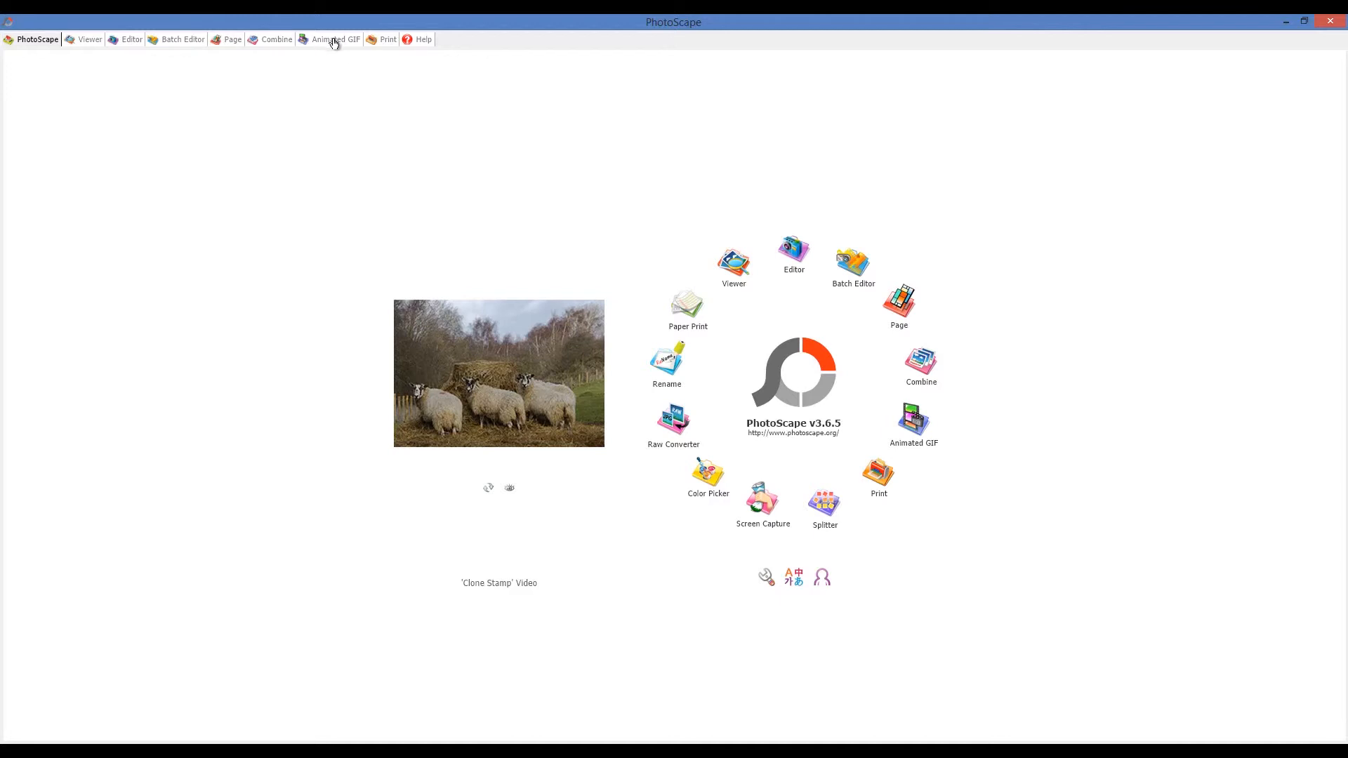
# Visit the Animated GIF tool and the photo-splitting tool, returning to the home screen each time
pyautogui.click(335, 39)
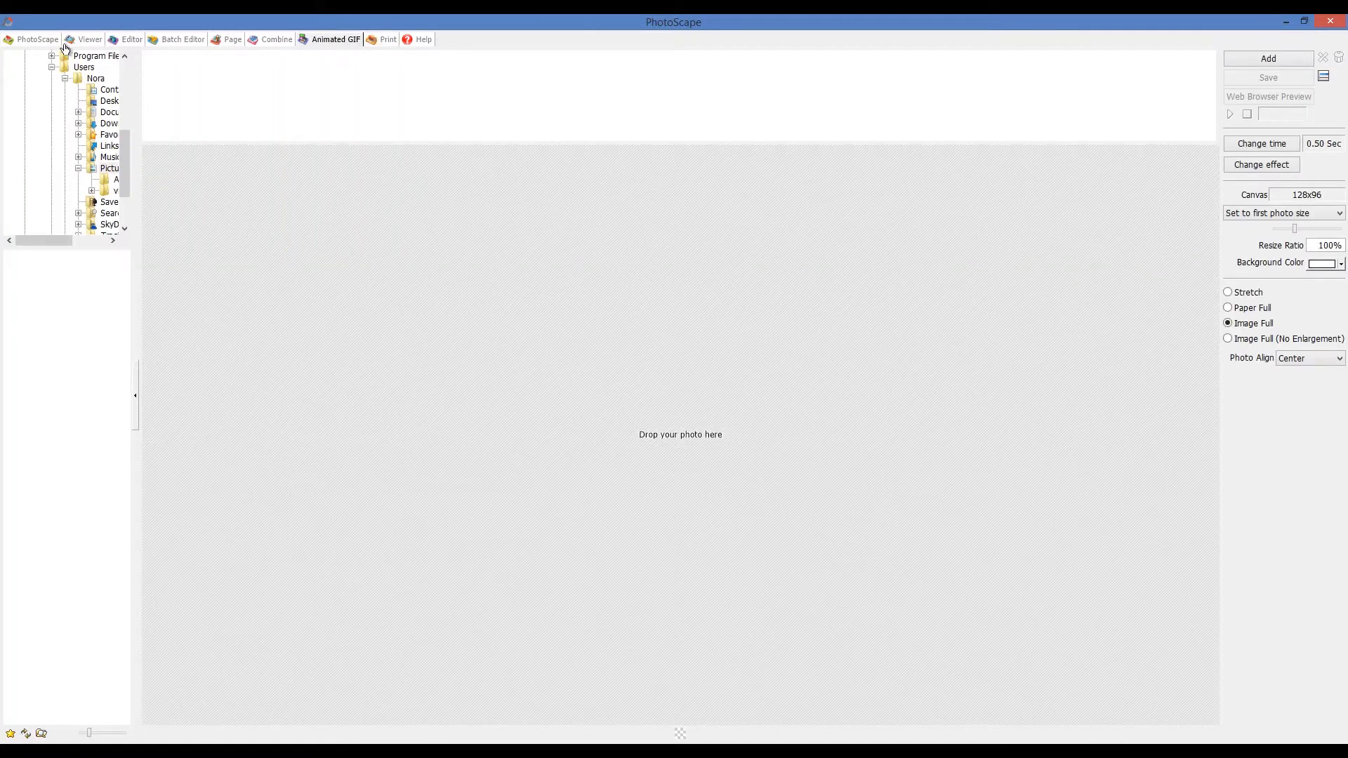
pyautogui.click(36, 39)
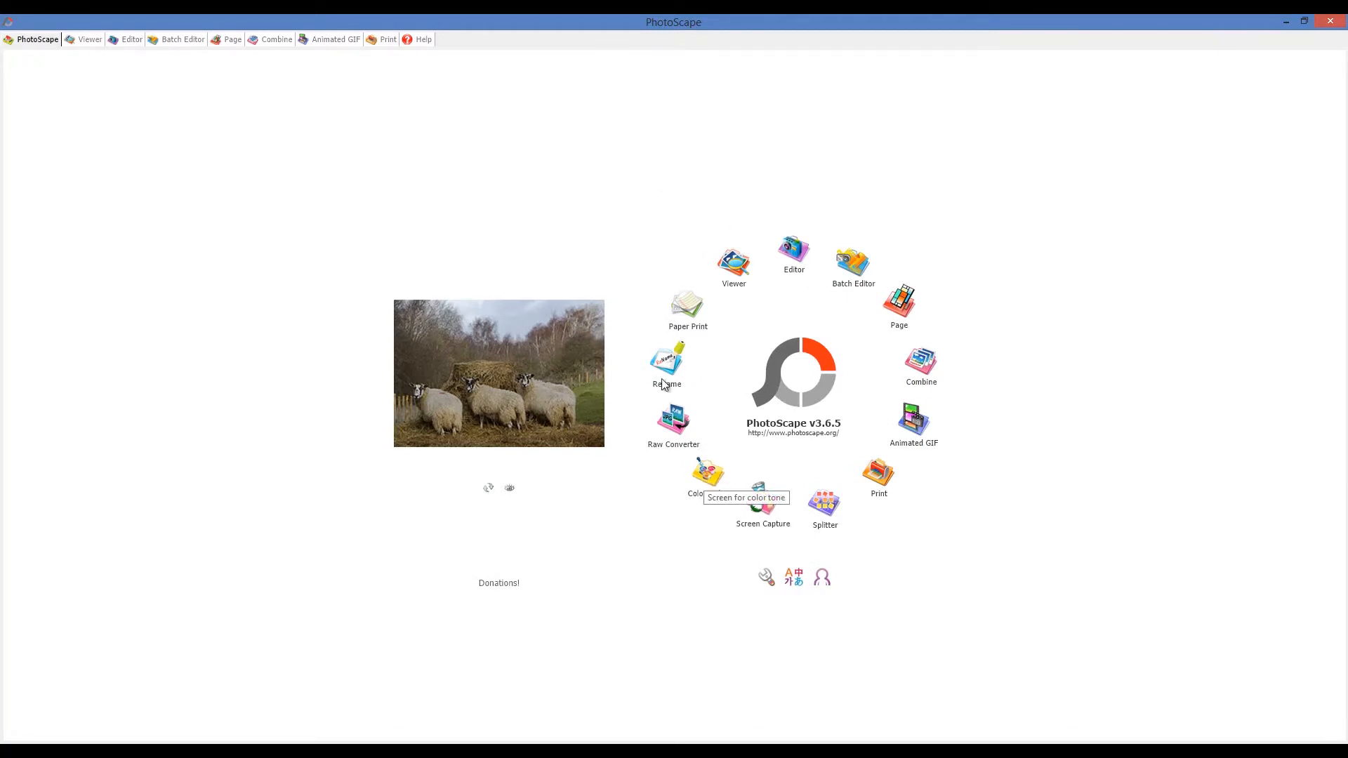
pyautogui.moveTo(824, 499)
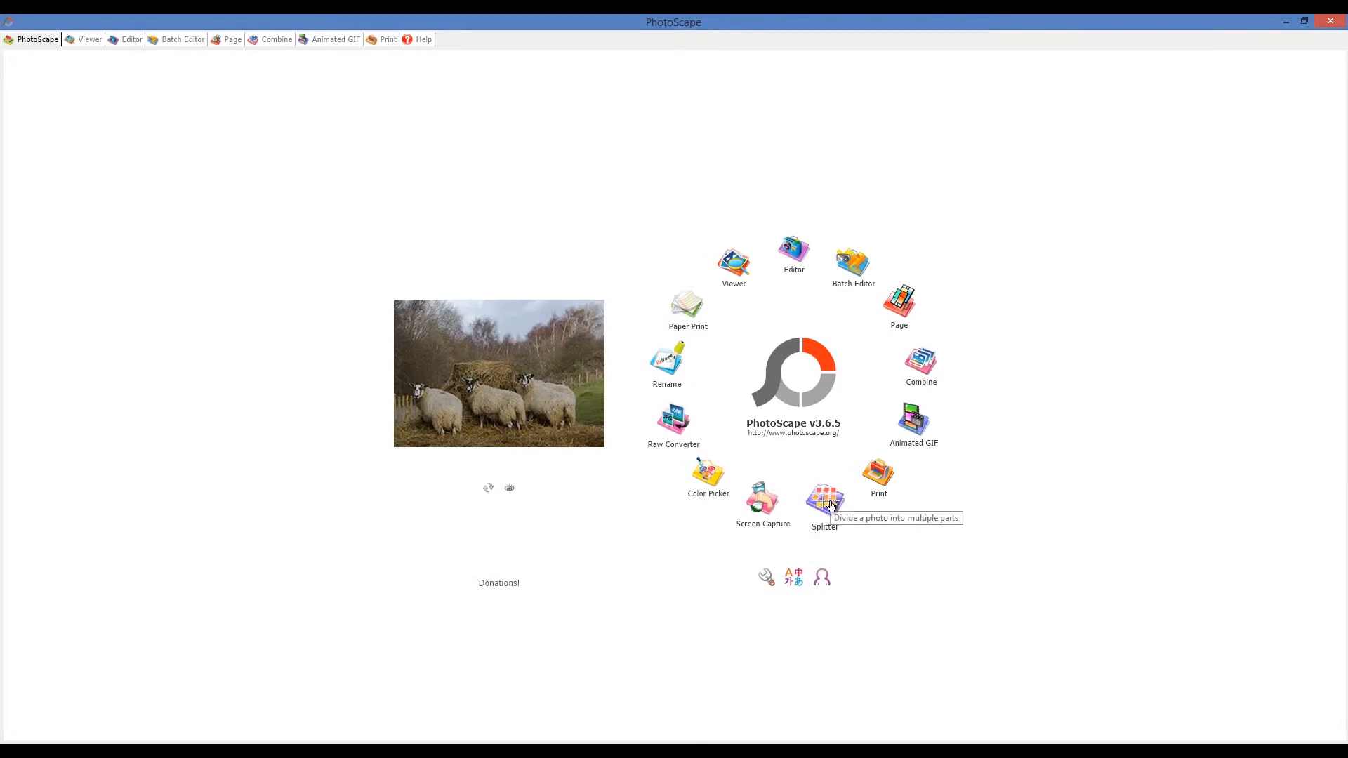
pyautogui.click(825, 495)
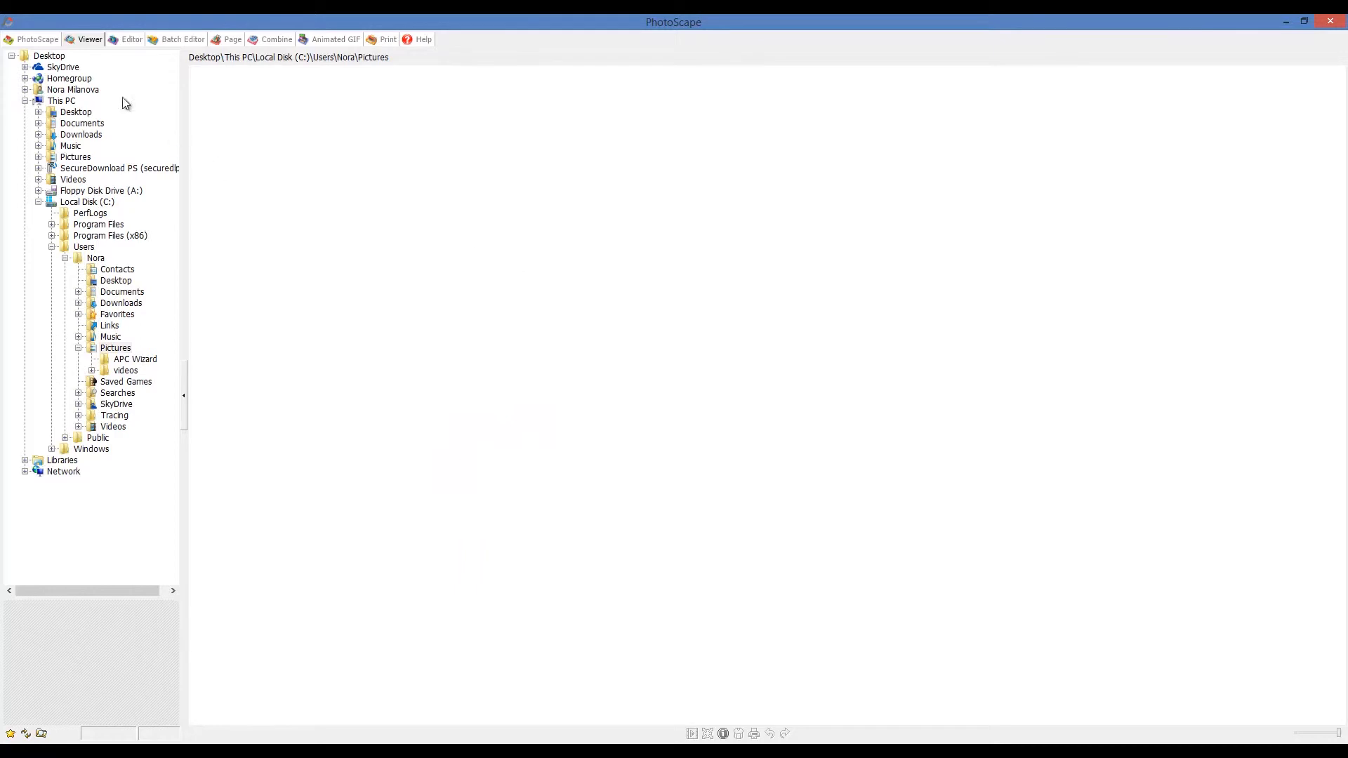
pyautogui.click(35, 39)
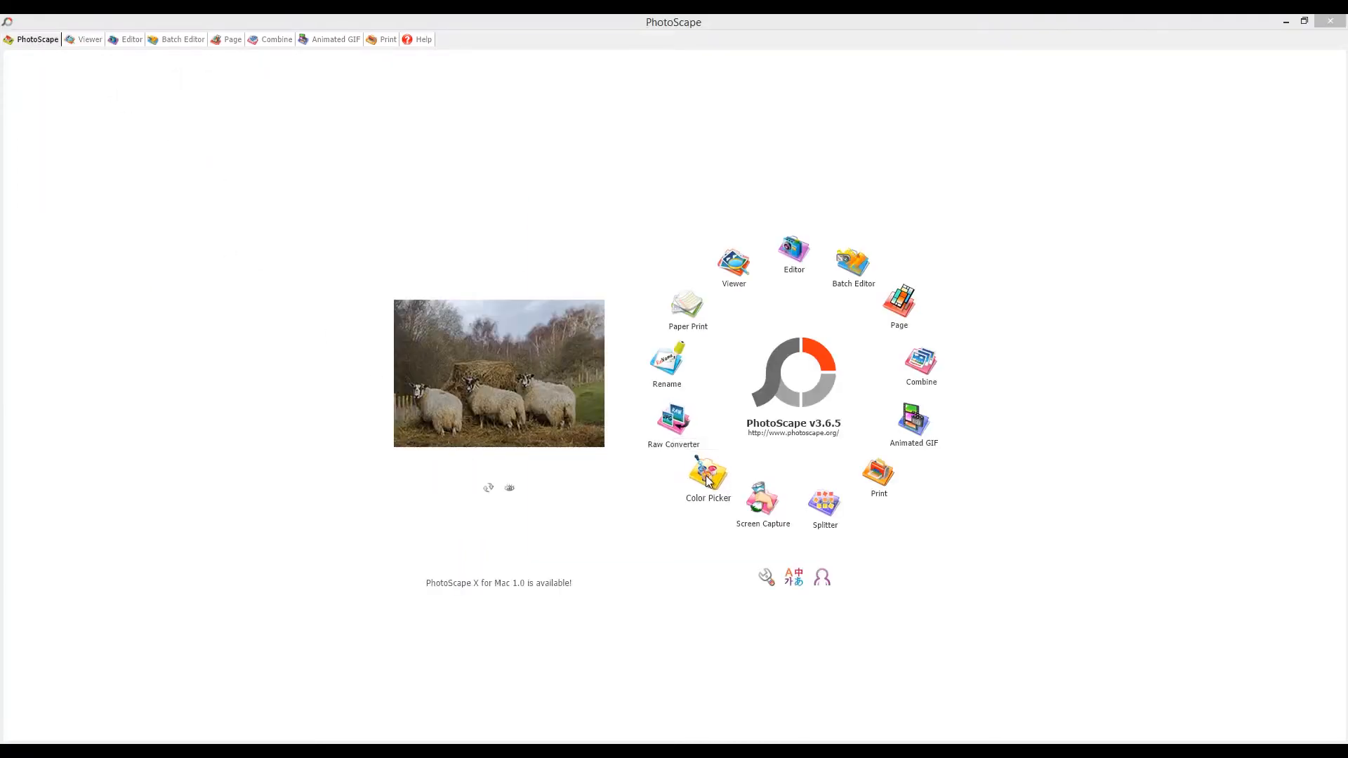
pyautogui.click(708, 476)
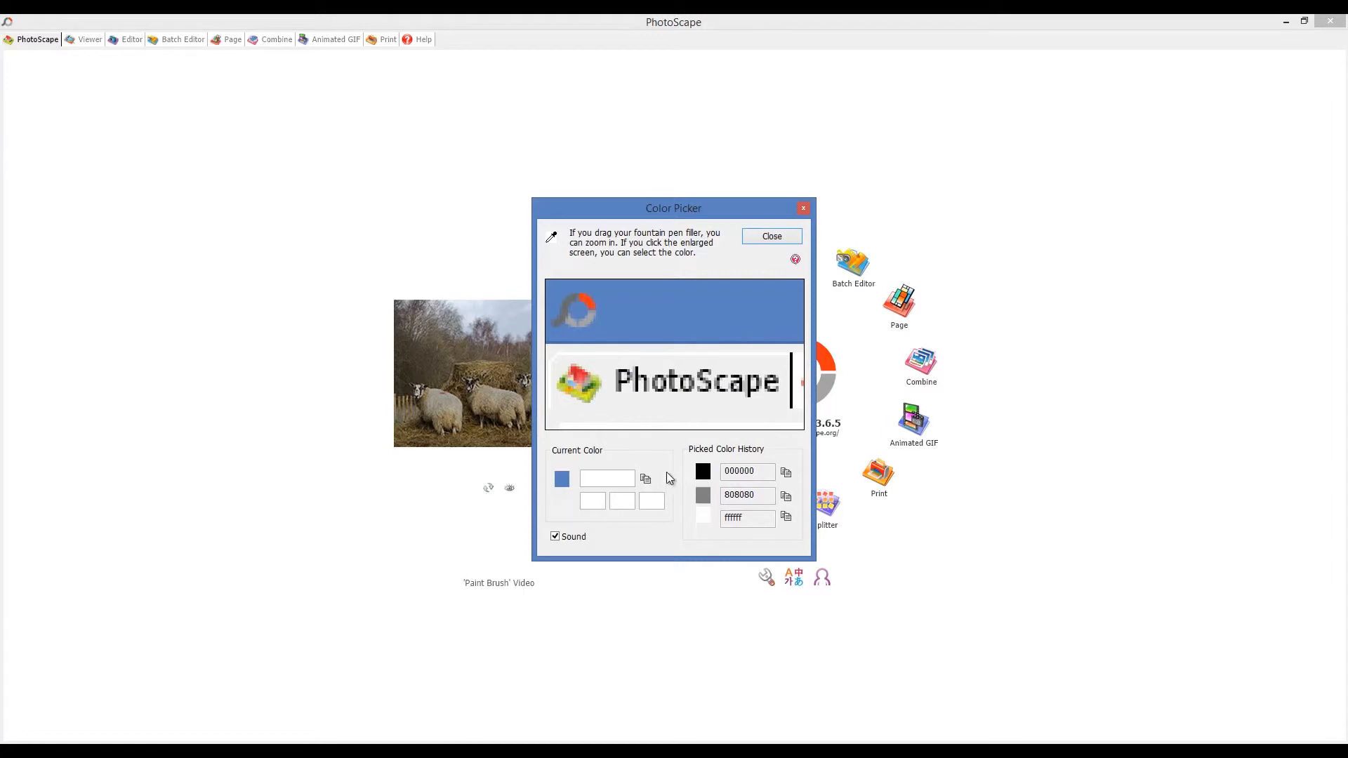
pyautogui.click(618, 364)
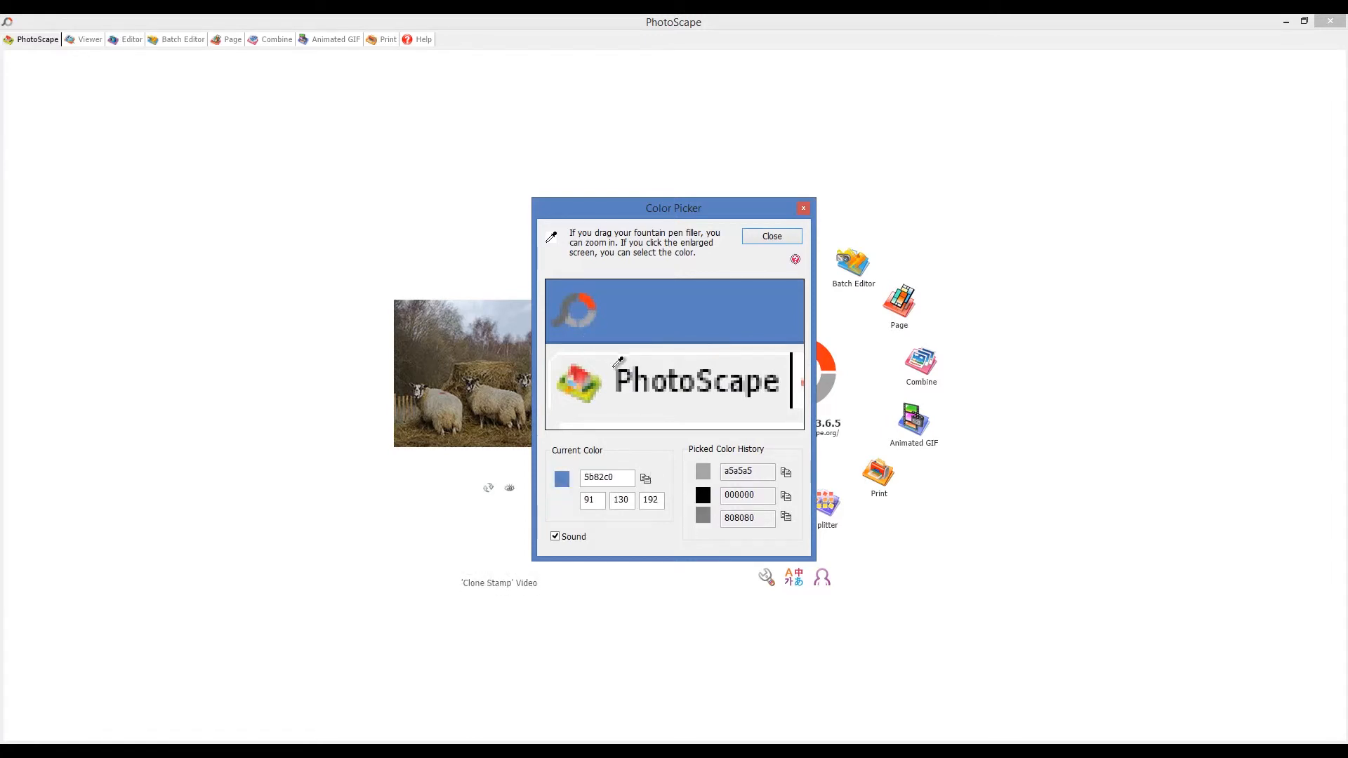
pyautogui.click(577, 376)
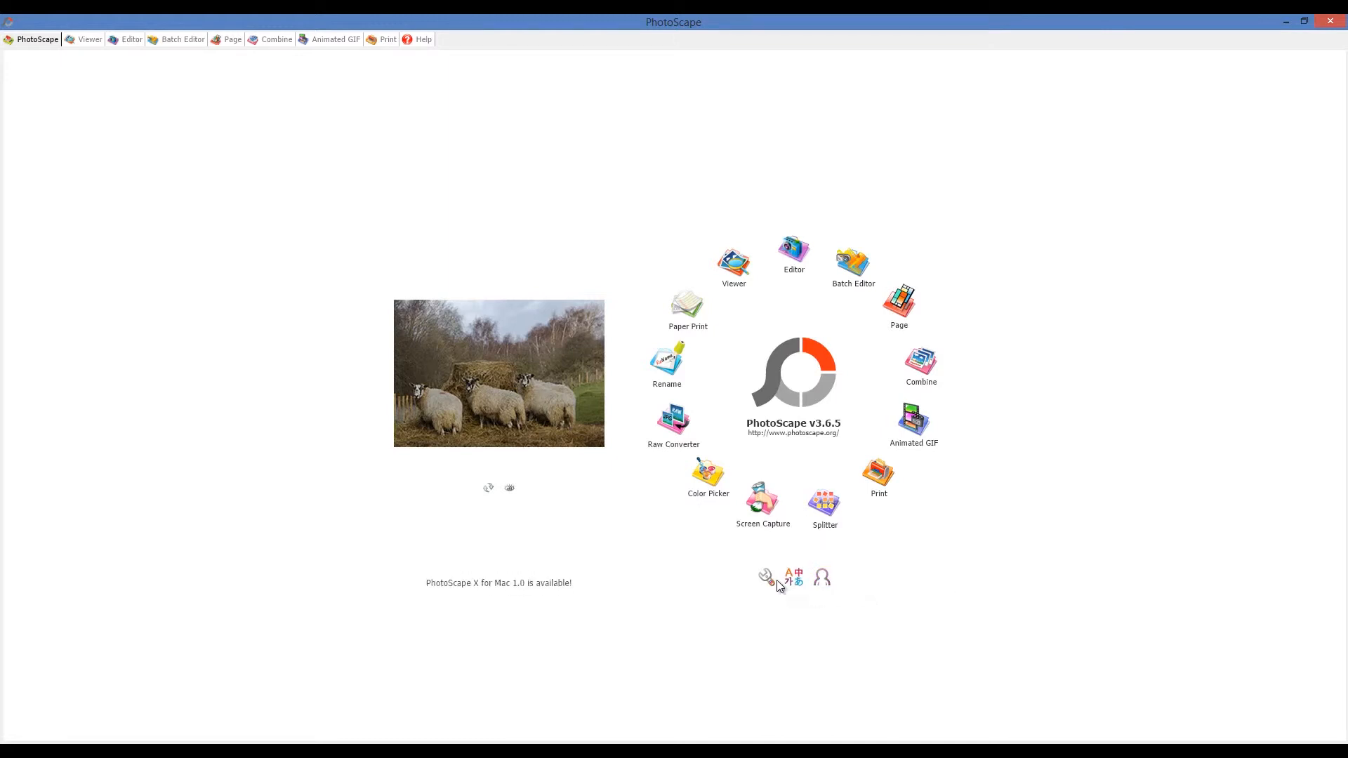
# Switch to the Animated GIF tool and browse the folder tree to the Downloads folder
pyautogui.click(334, 39)
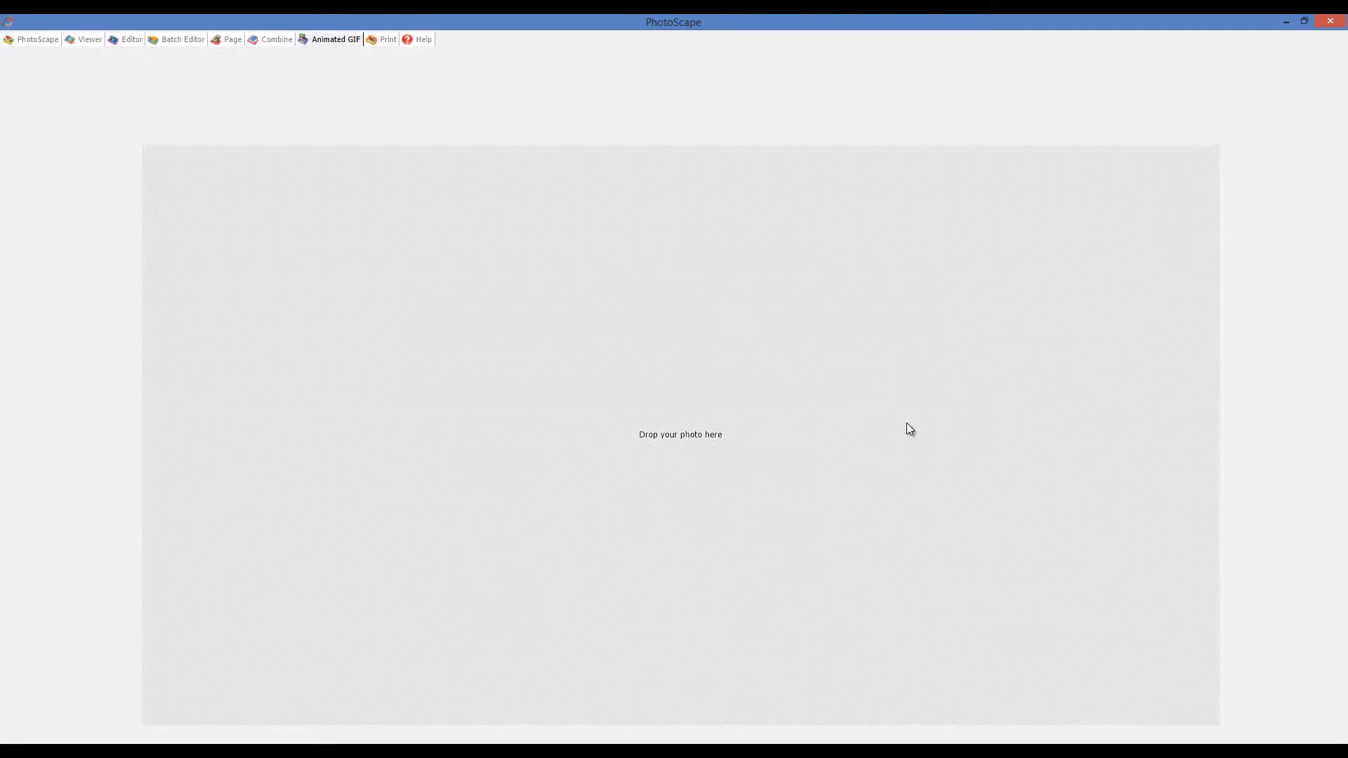
pyautogui.click(334, 39)
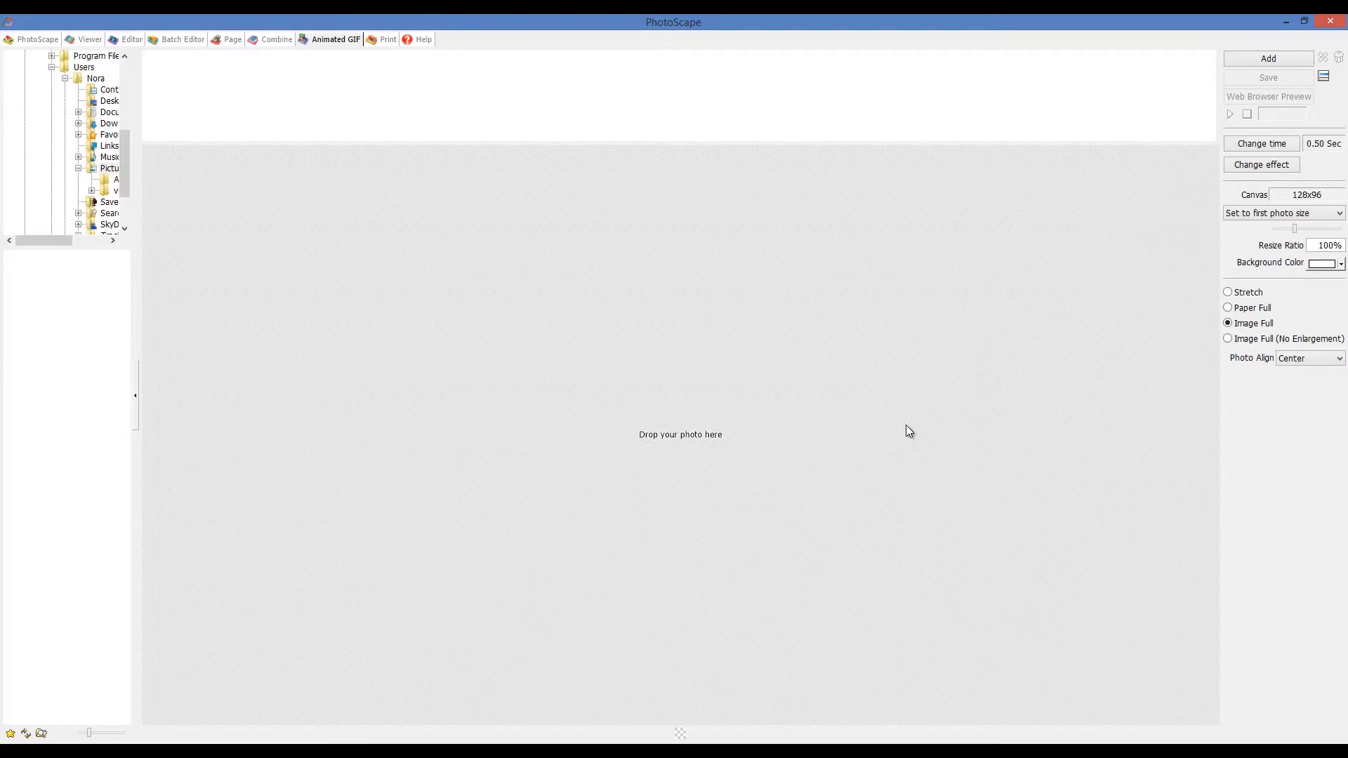
pyautogui.moveTo(292, 282)
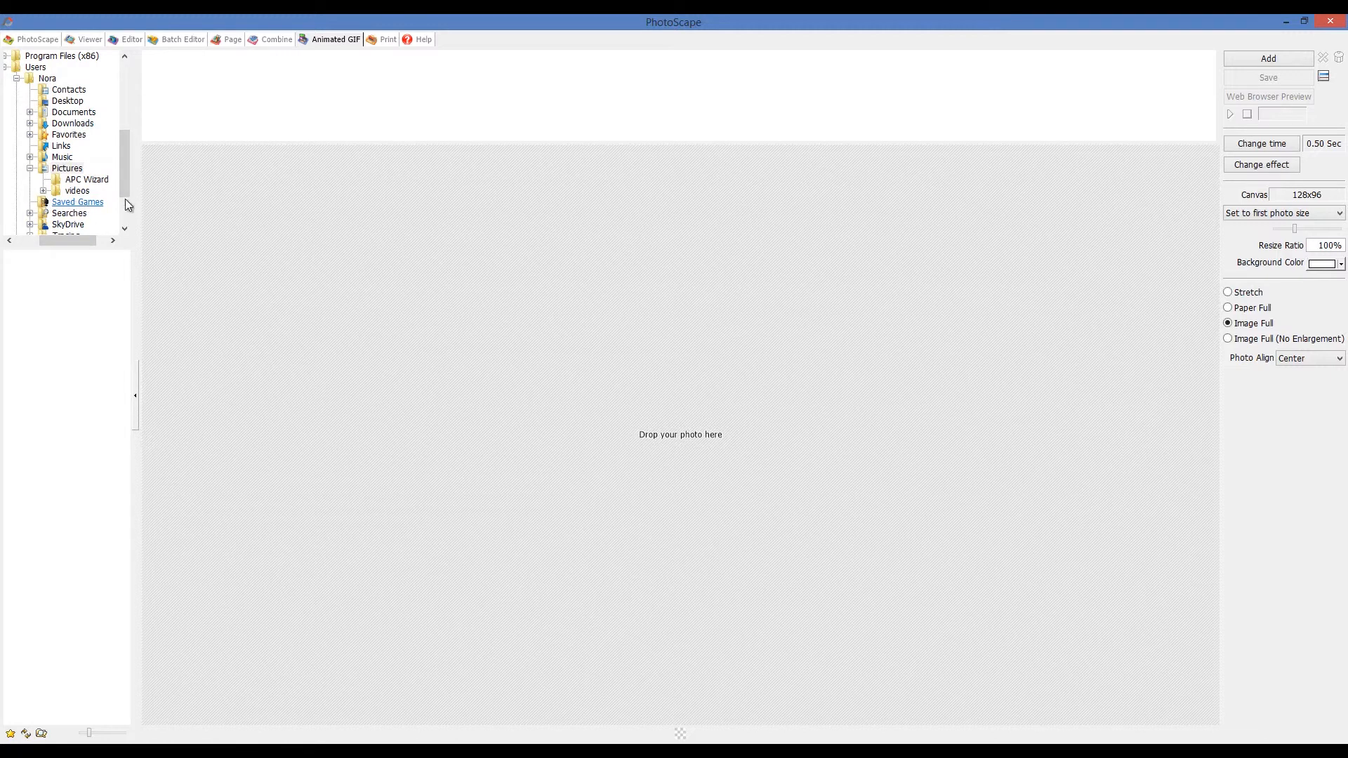
pyautogui.scroll(-3)
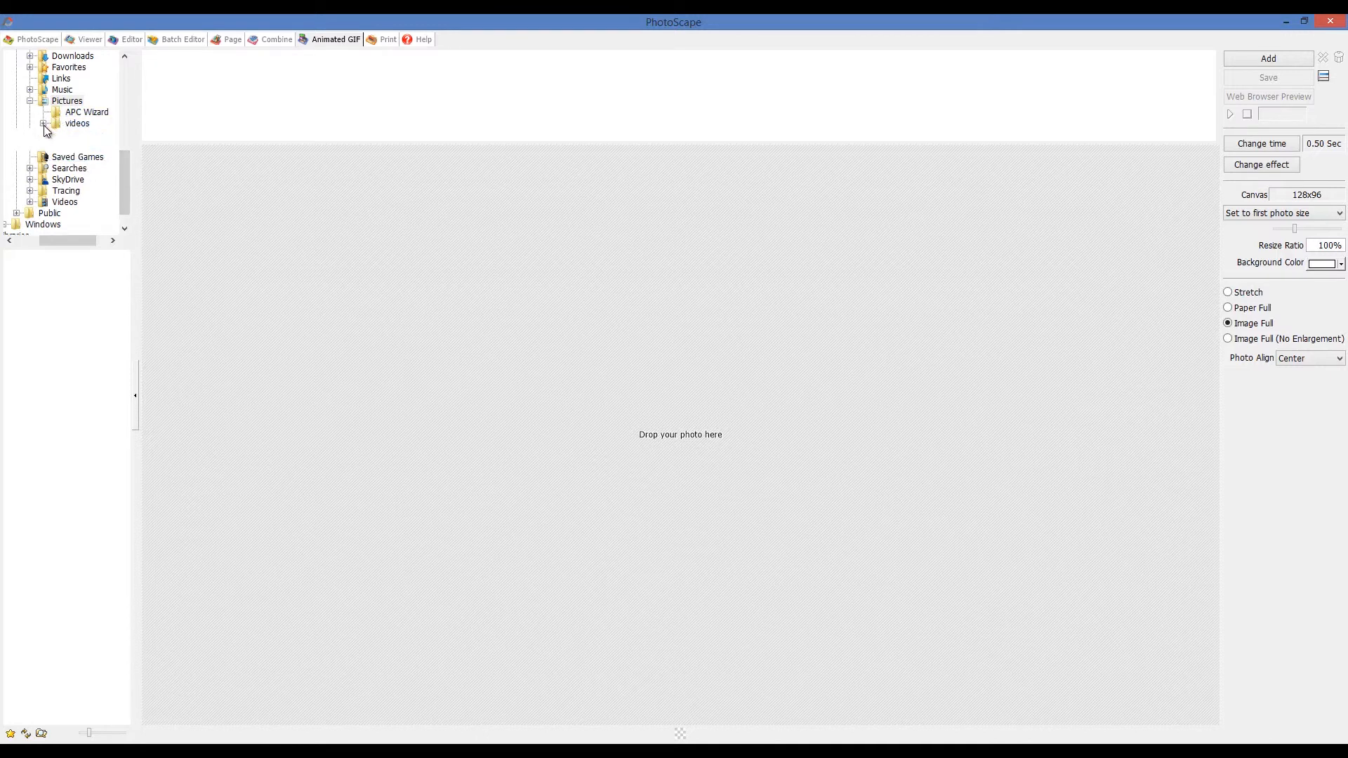
pyautogui.click(54, 124)
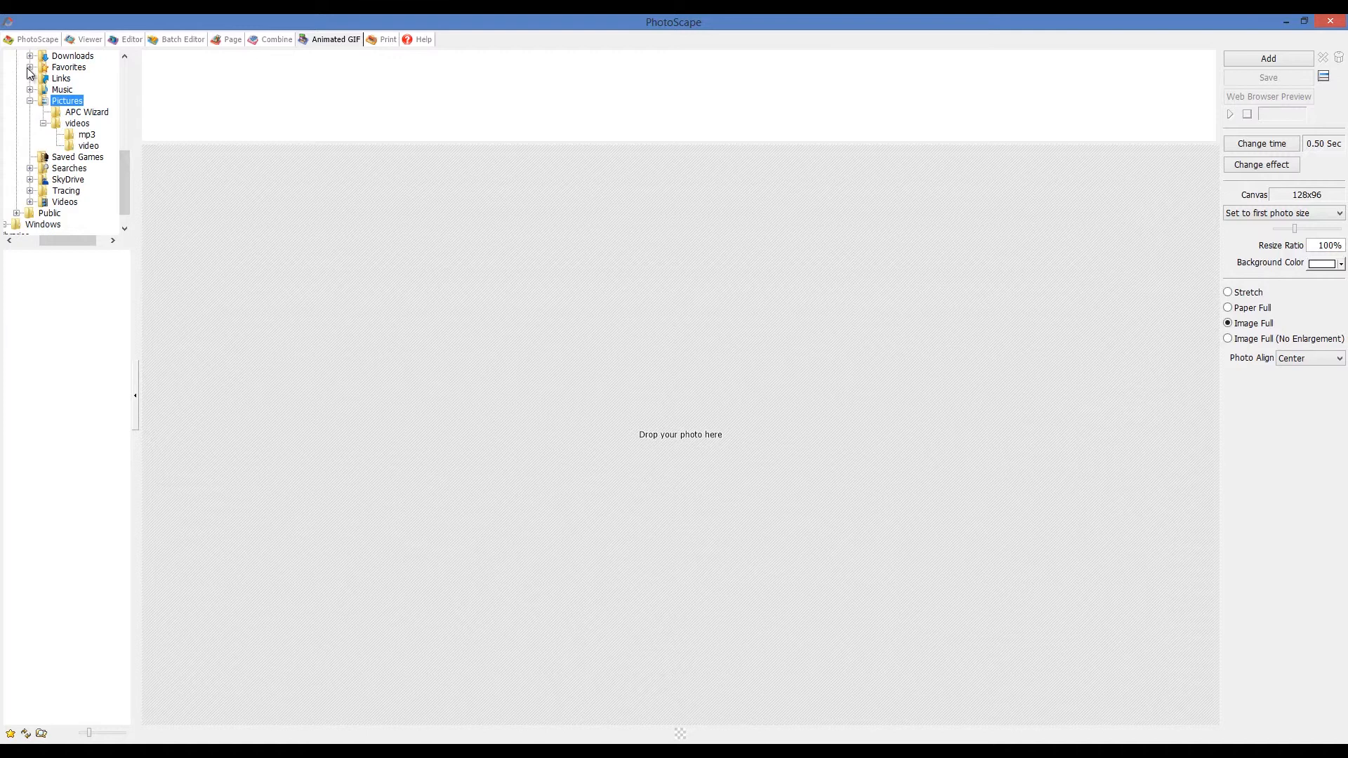
pyautogui.click(30, 56)
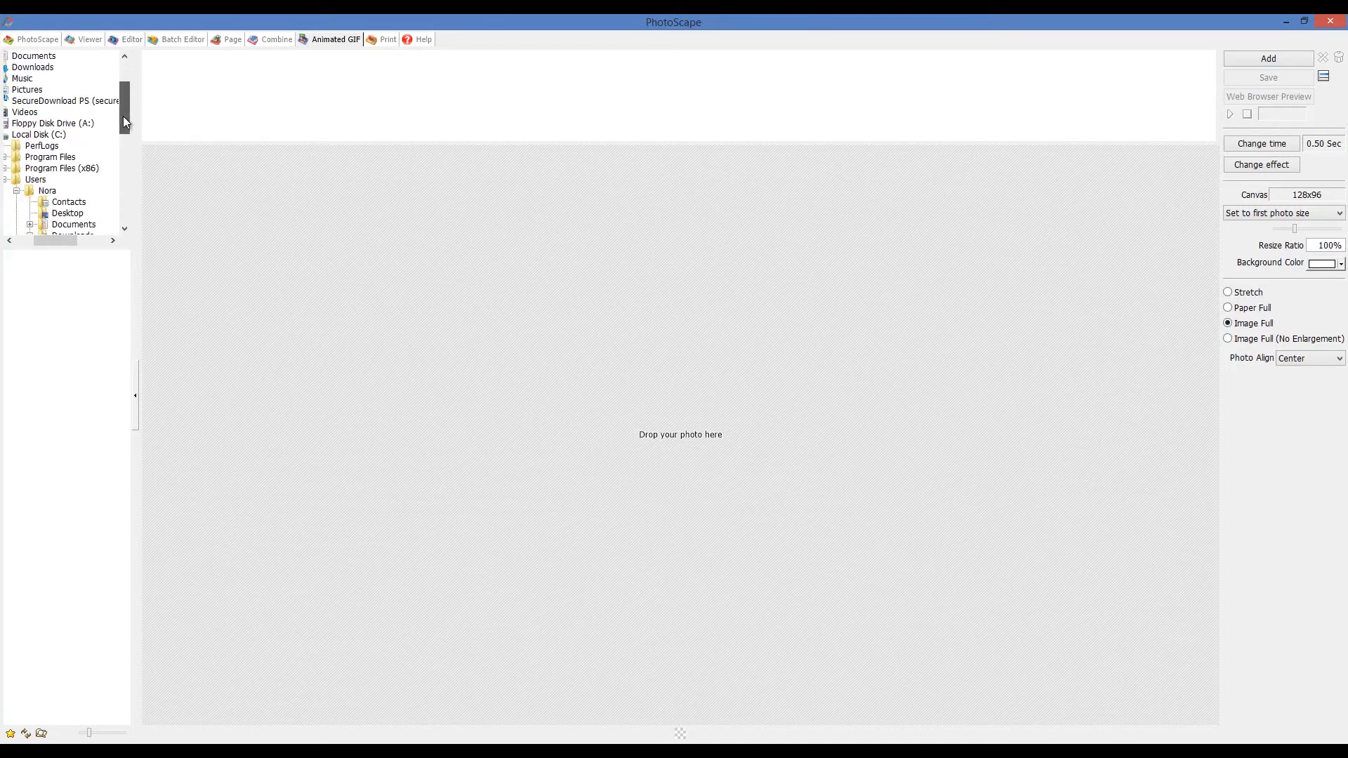
pyautogui.click(68, 178)
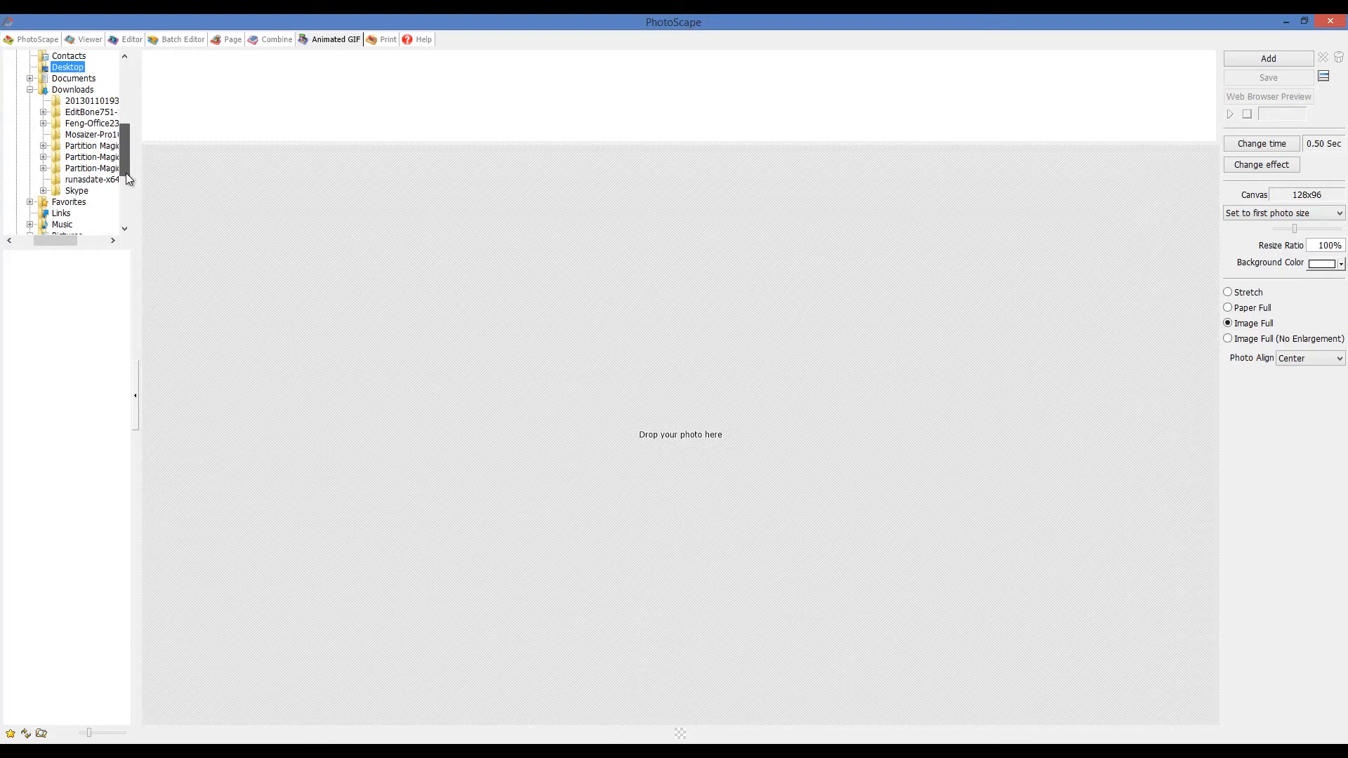
# Add the as654 SoftPlanet image from Downloads as the first GIF frame
pyautogui.click(1267, 59)
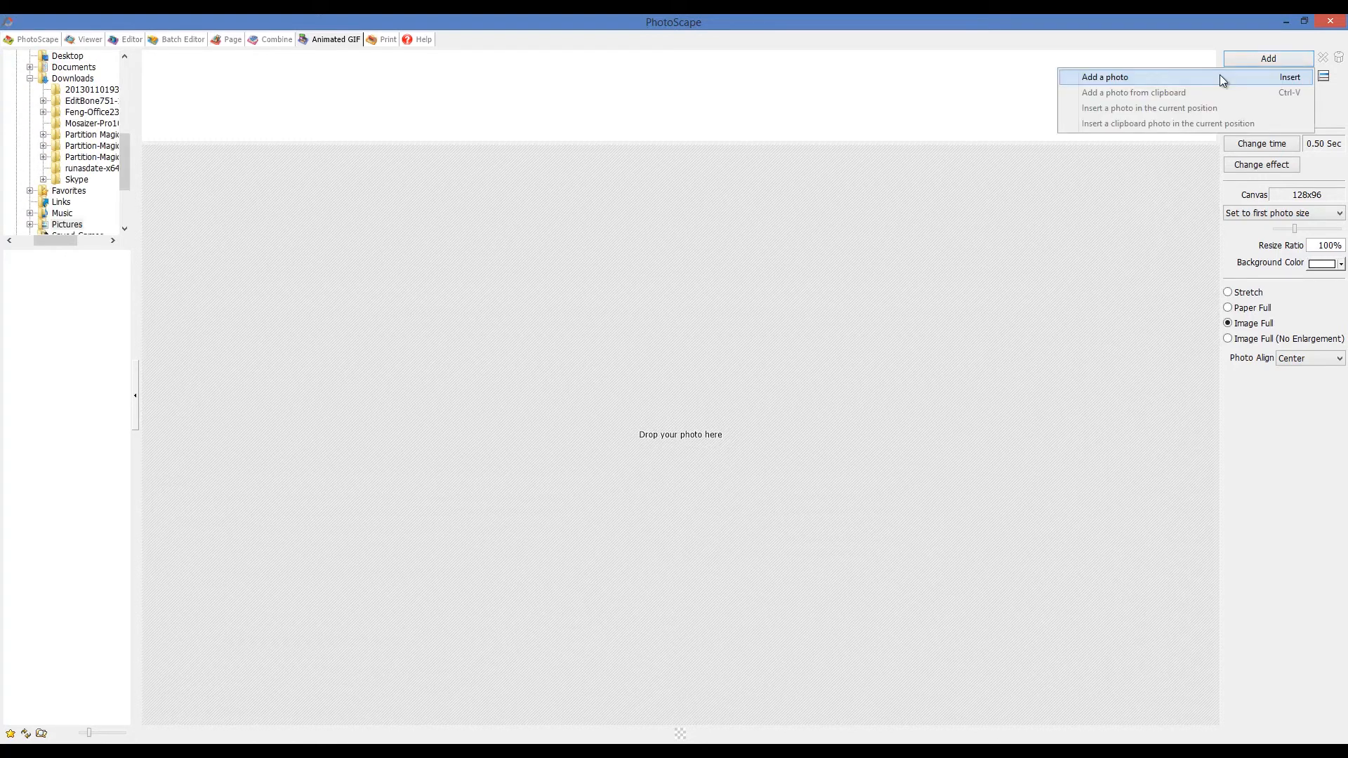
pyautogui.click(1105, 75)
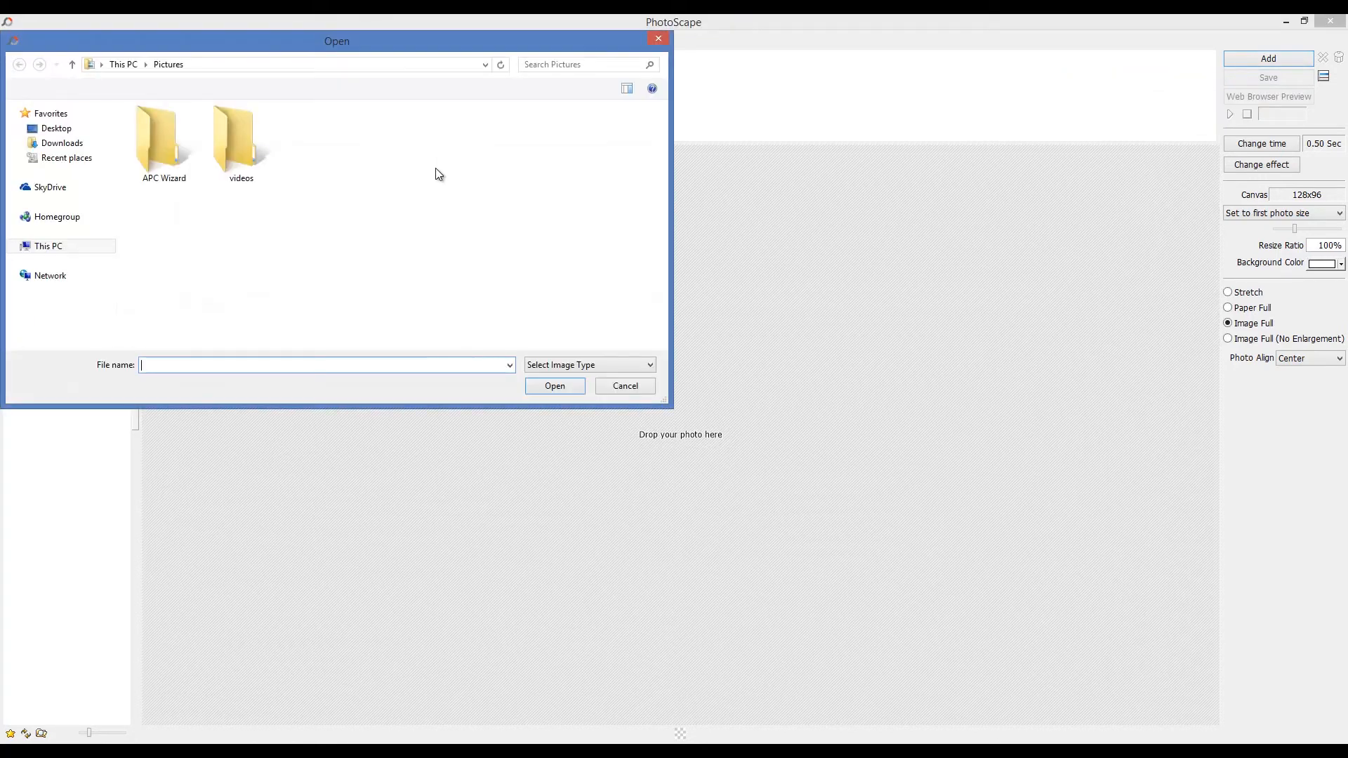
pyautogui.click(62, 143)
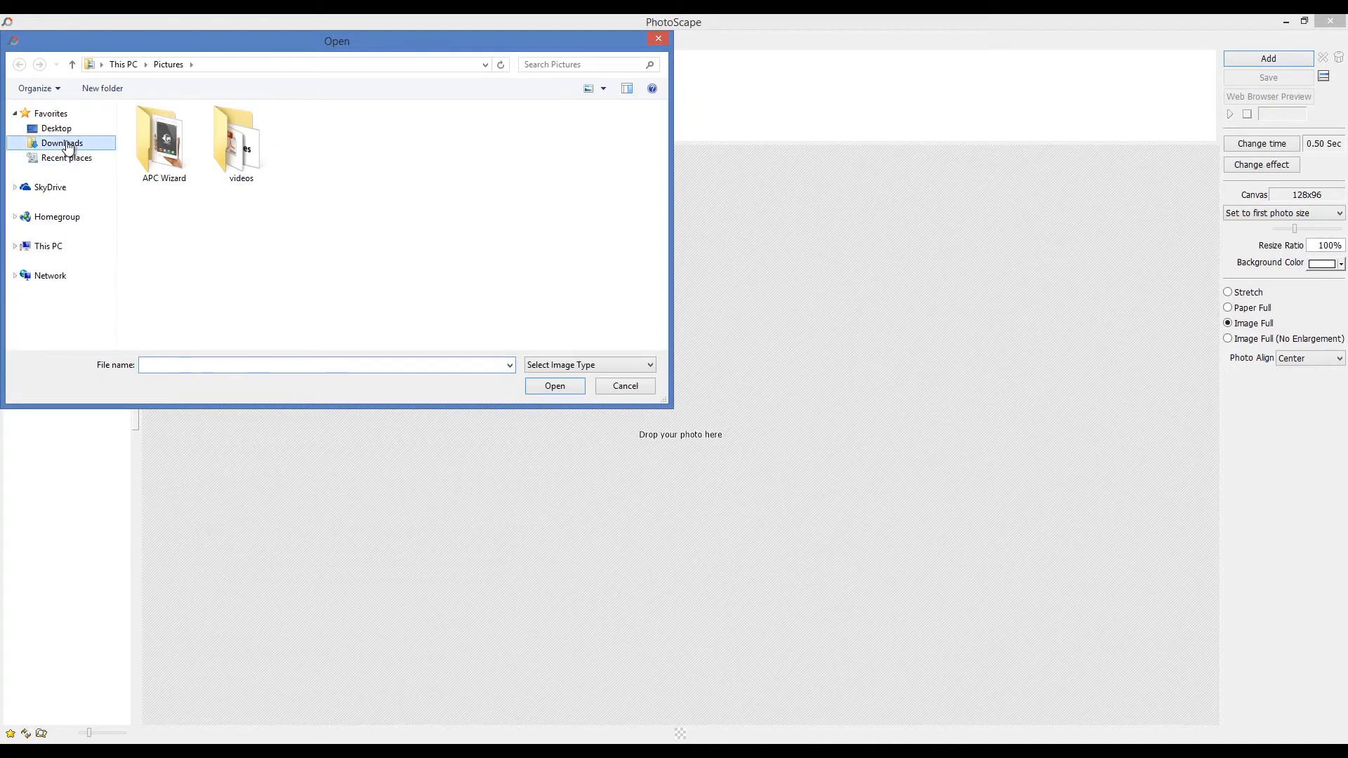
pyautogui.click(62, 144)
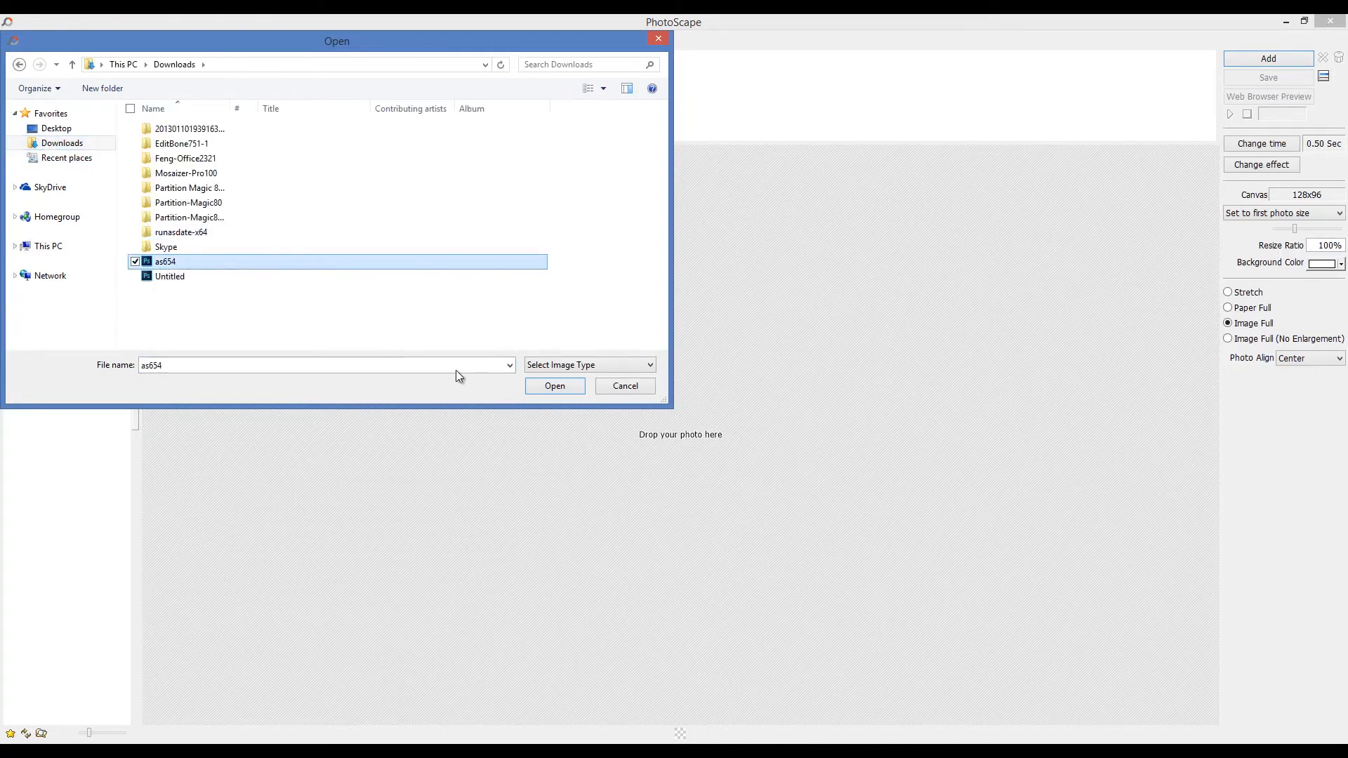
pyautogui.click(554, 384)
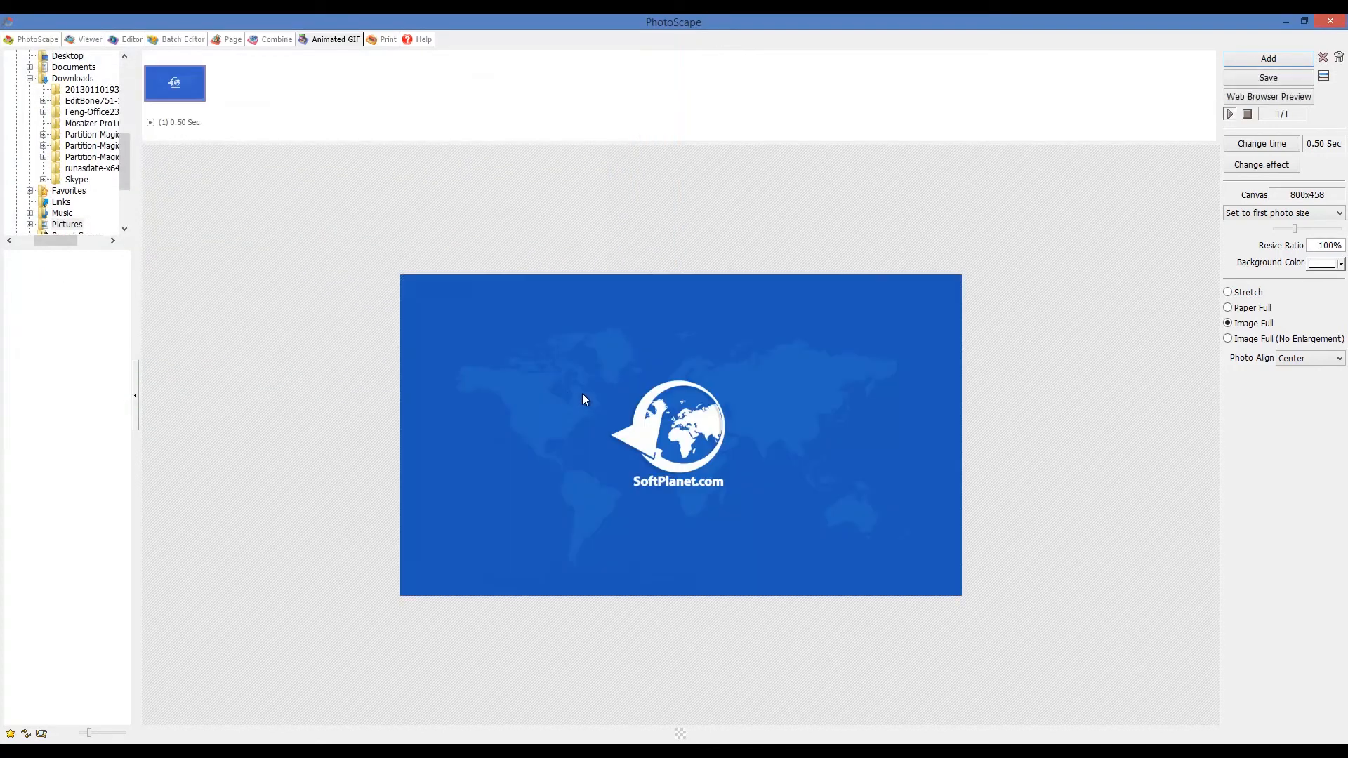
pyautogui.moveTo(1261, 164)
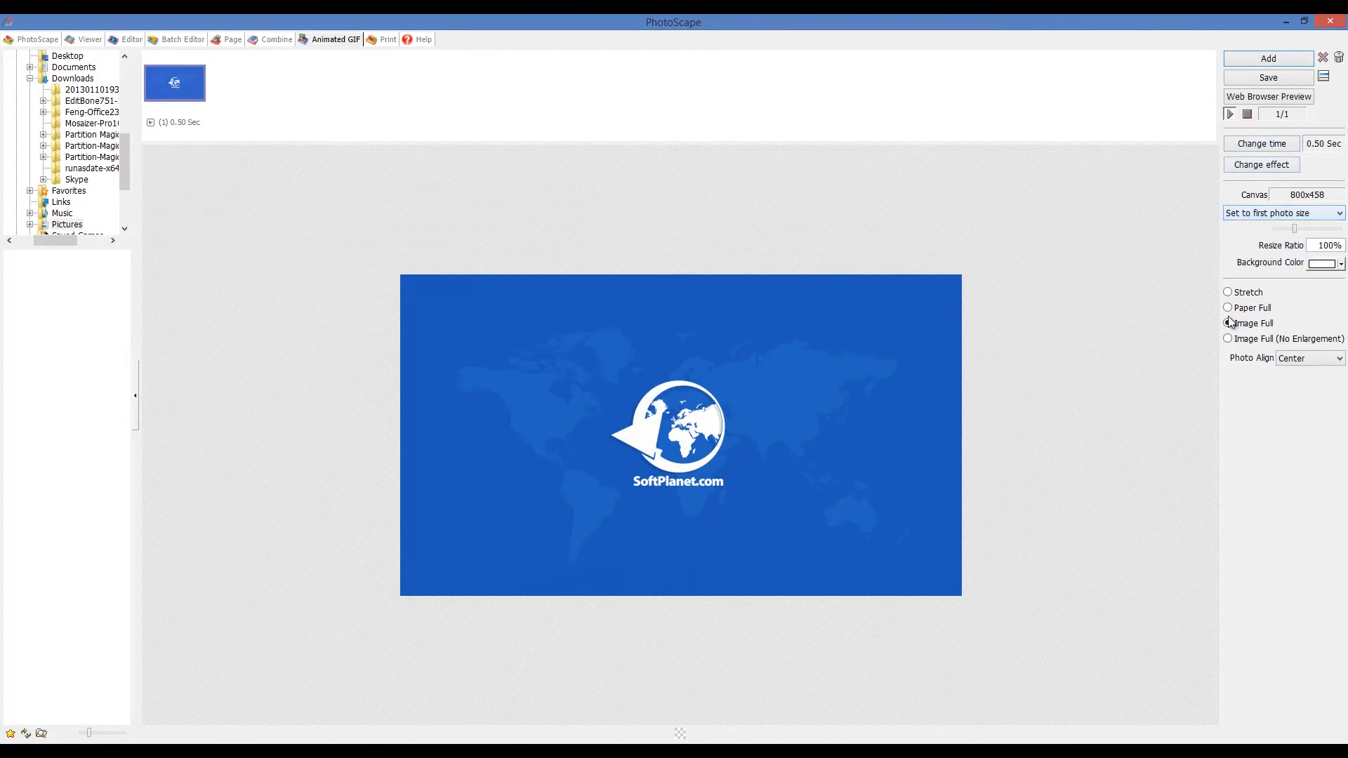
# Set Paper Full sizing, shrink the animation to 39%, and align the photo Bottom Right
pyautogui.click(1229, 308)
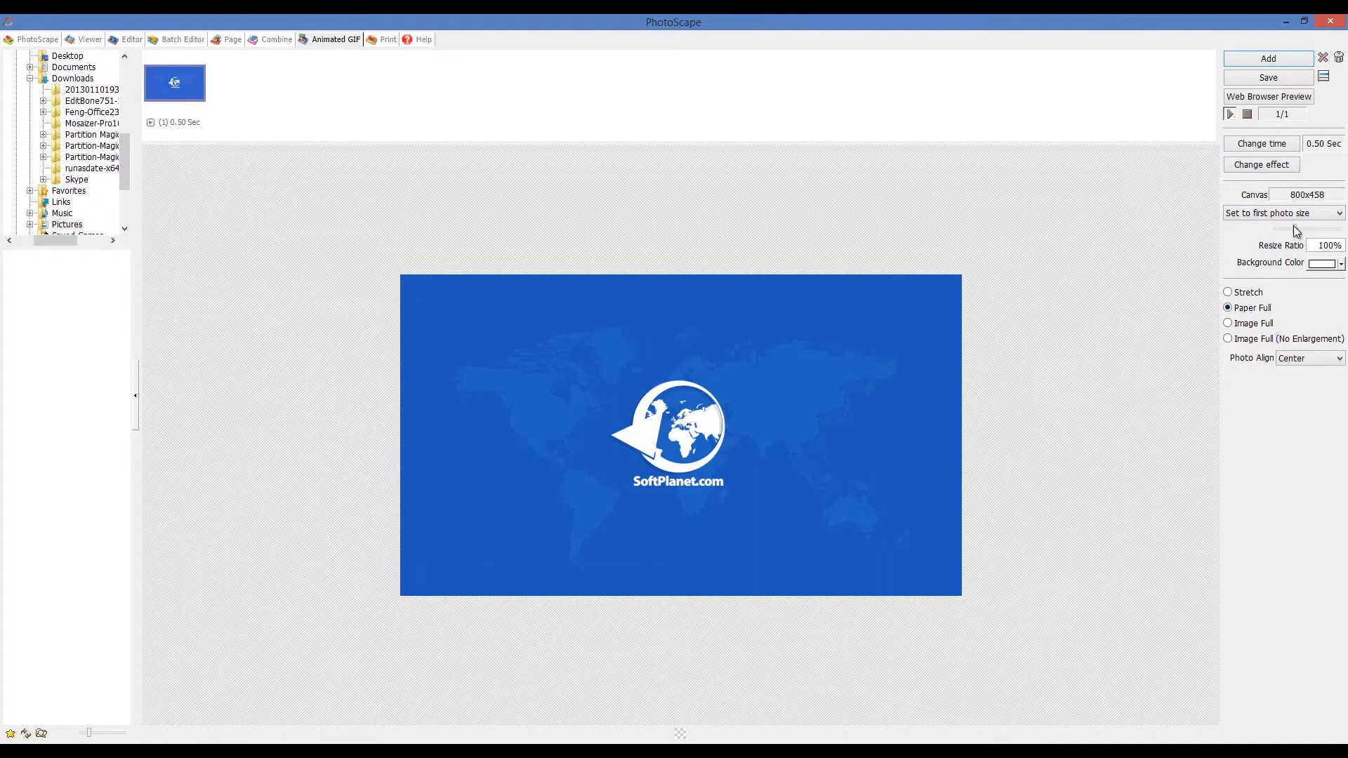
pyautogui.moveTo(1285, 229); pyautogui.dragTo(1307, 228)
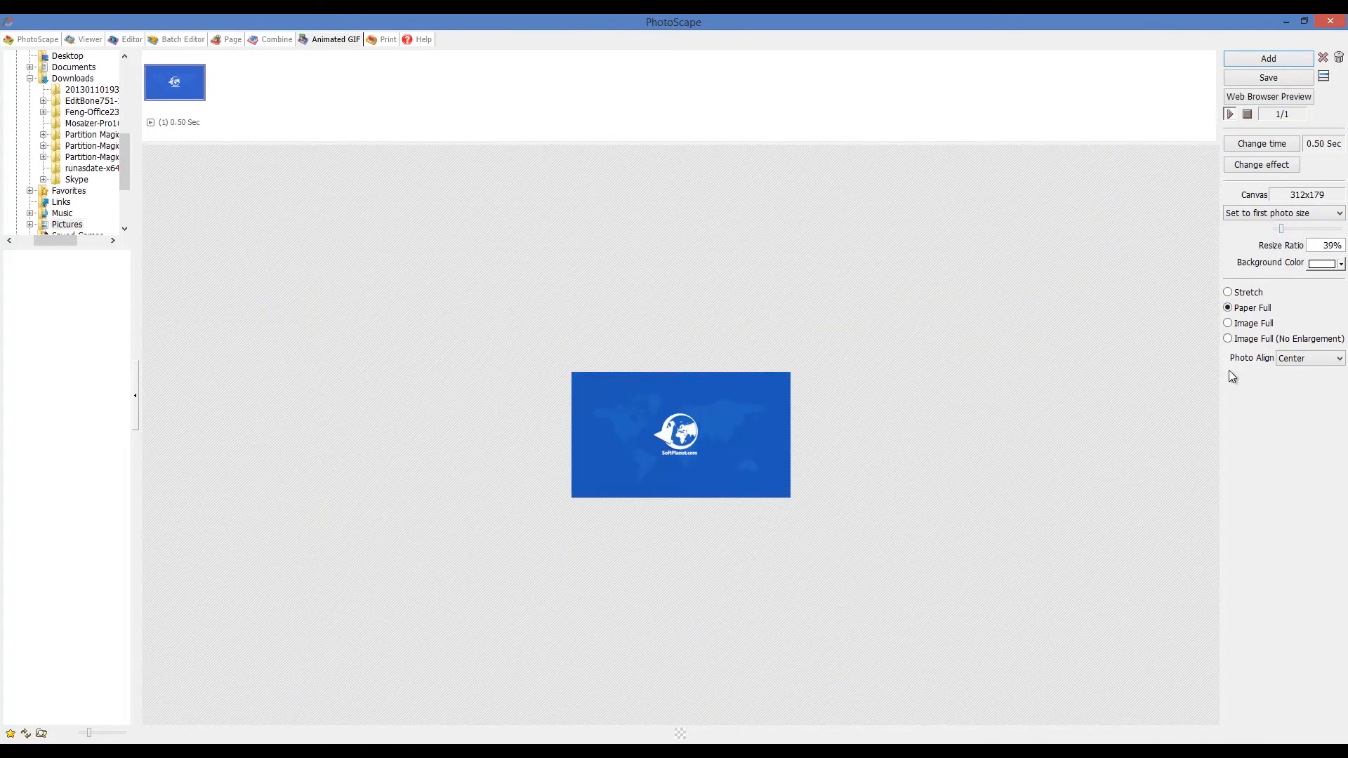
pyautogui.click(1309, 358)
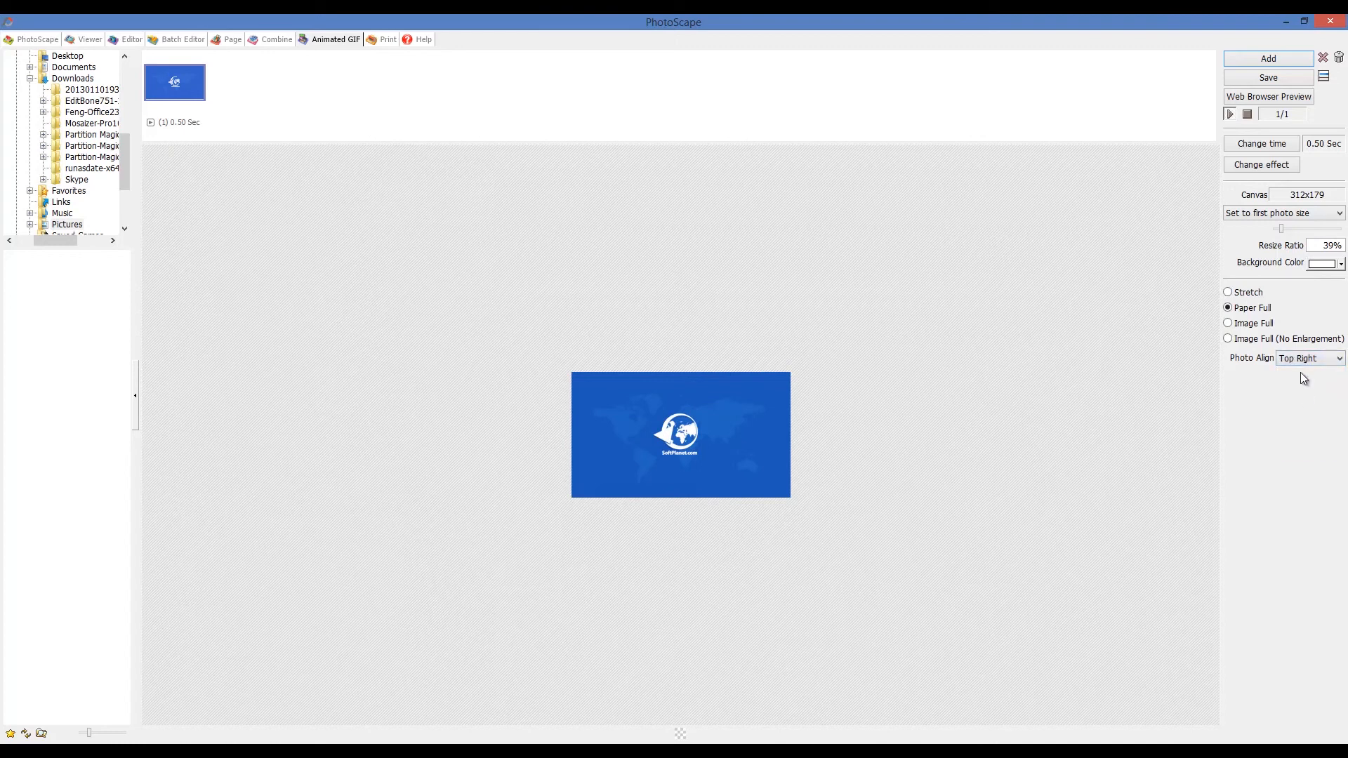
pyautogui.click(1309, 358)
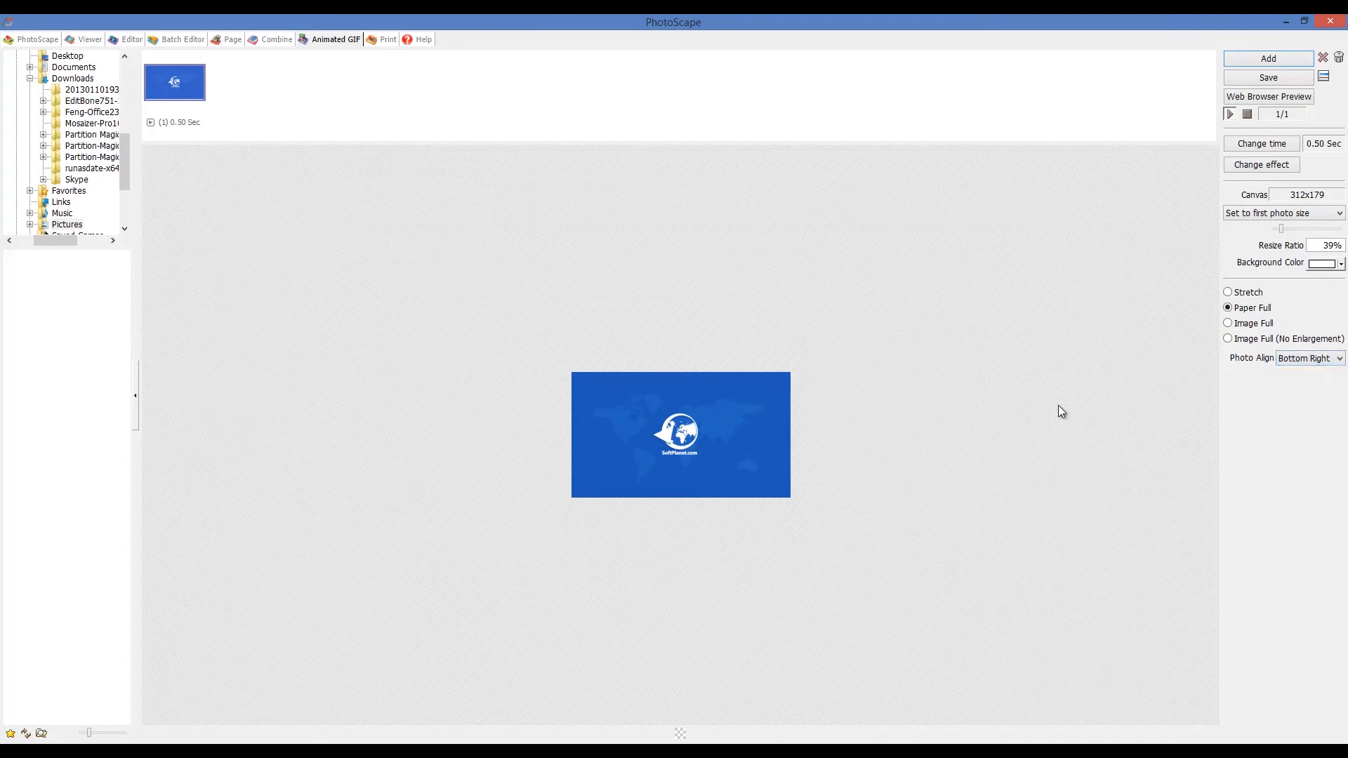
# Glance at the frame's options, then view the SoftPlanet PhotoScape 3.6.5 page's features list in Chrome
pyautogui.rightClick(151, 122)
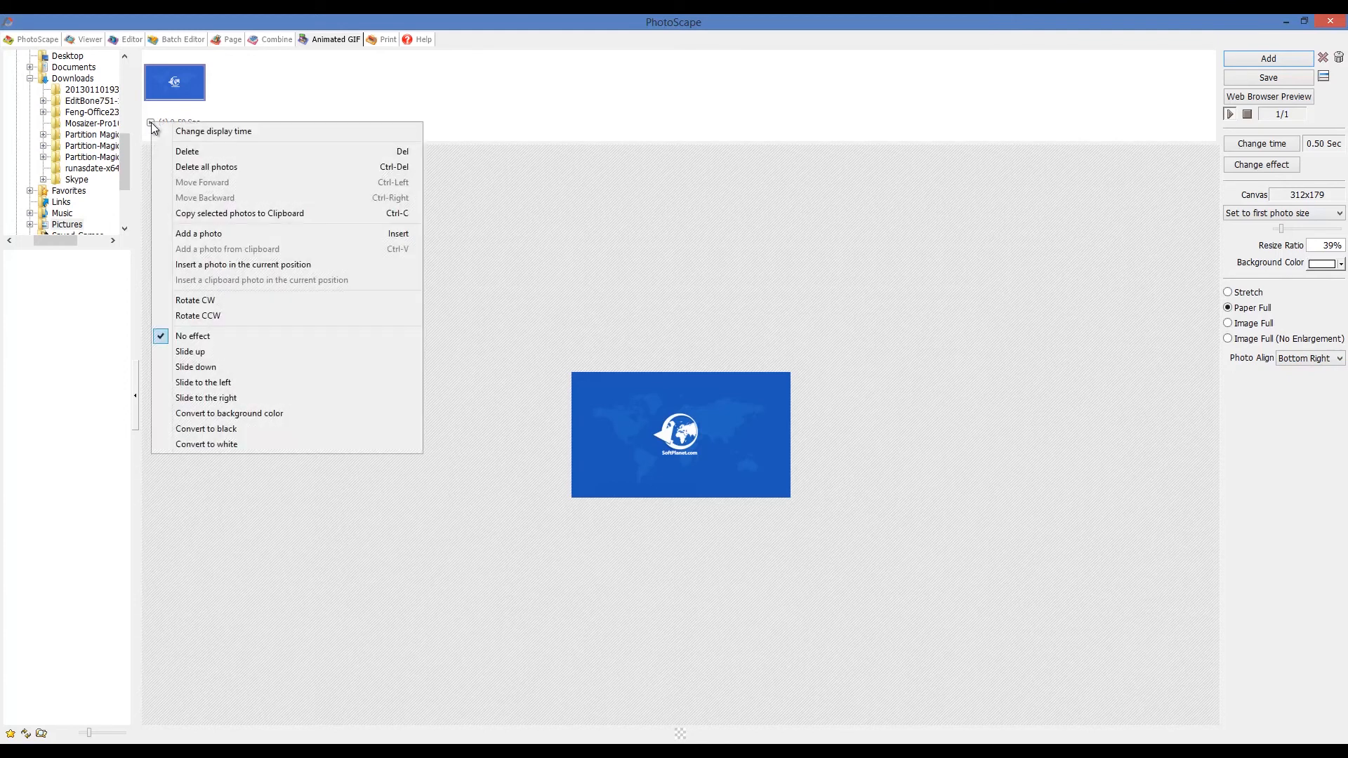
pyautogui.click(189, 351)
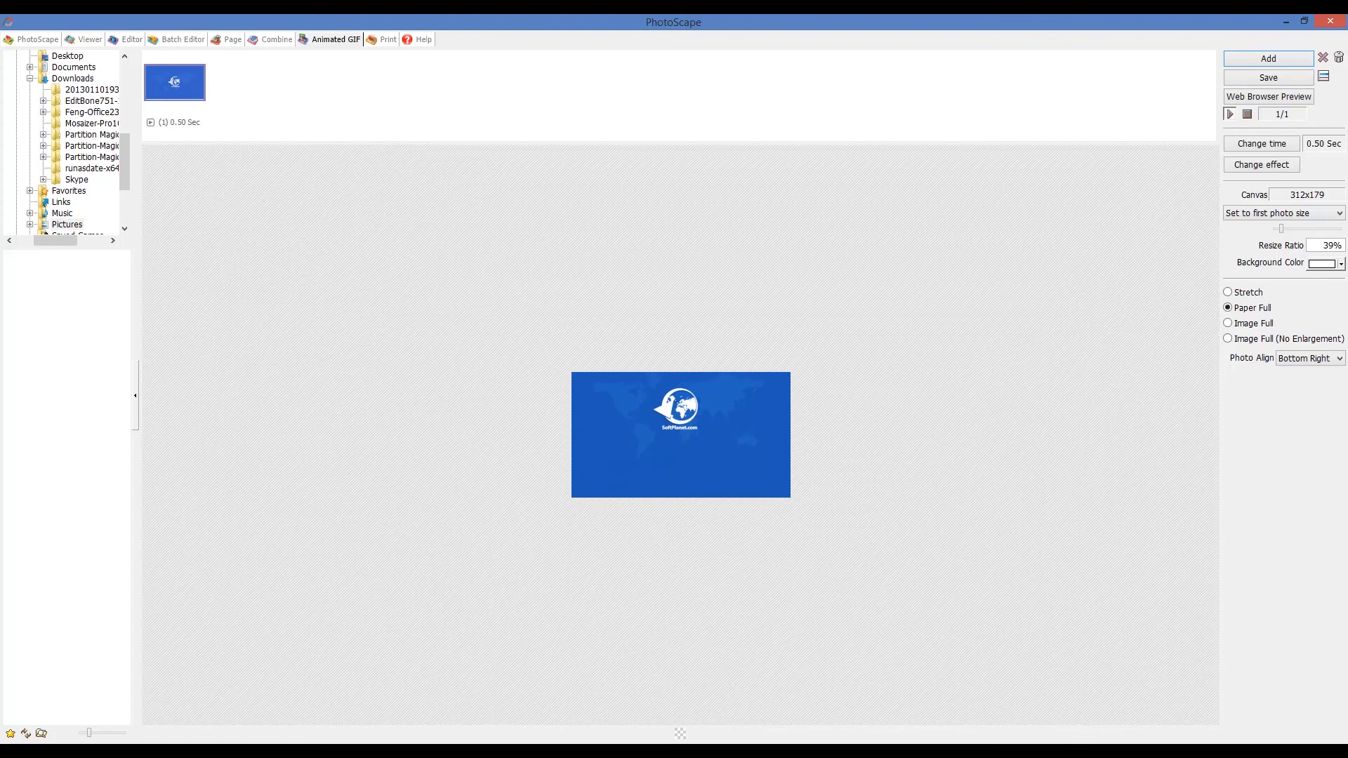
pyautogui.click(1267, 97)
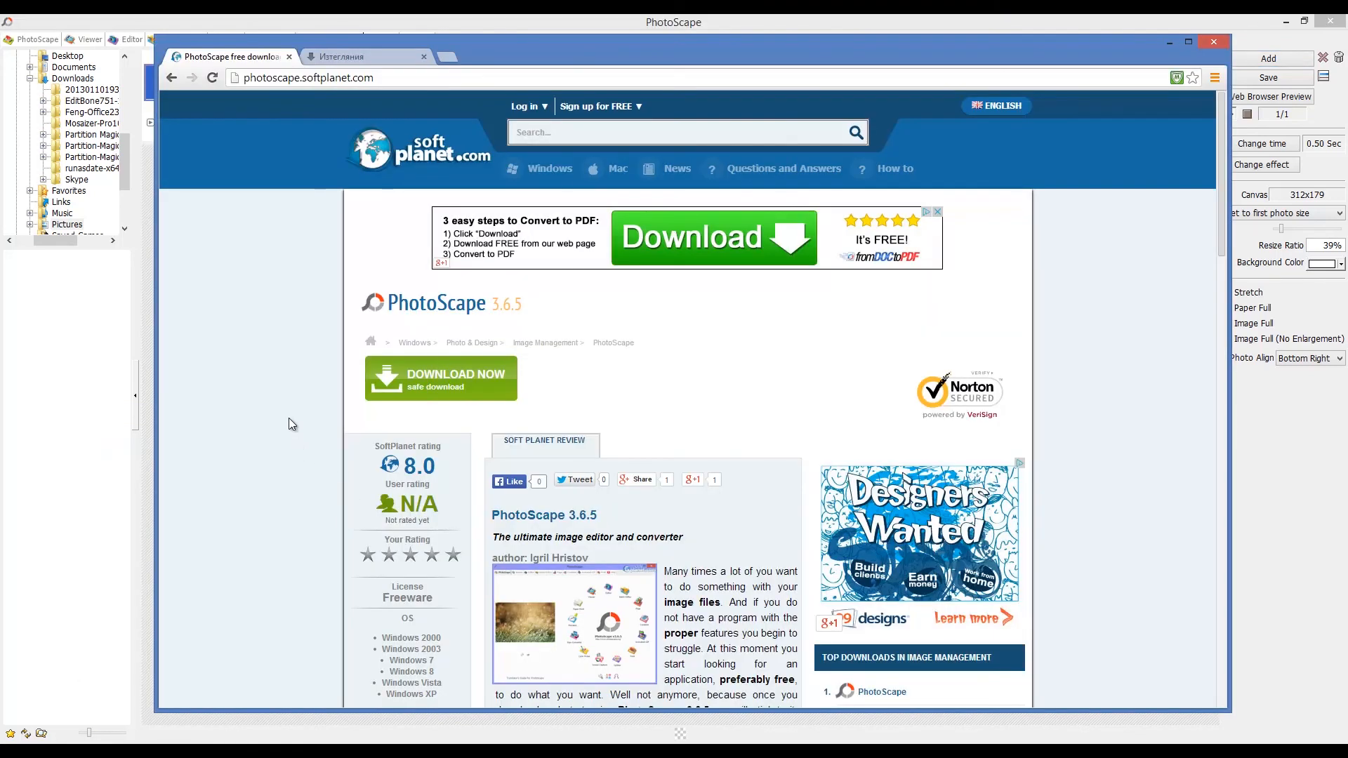
pyautogui.scroll(-3)
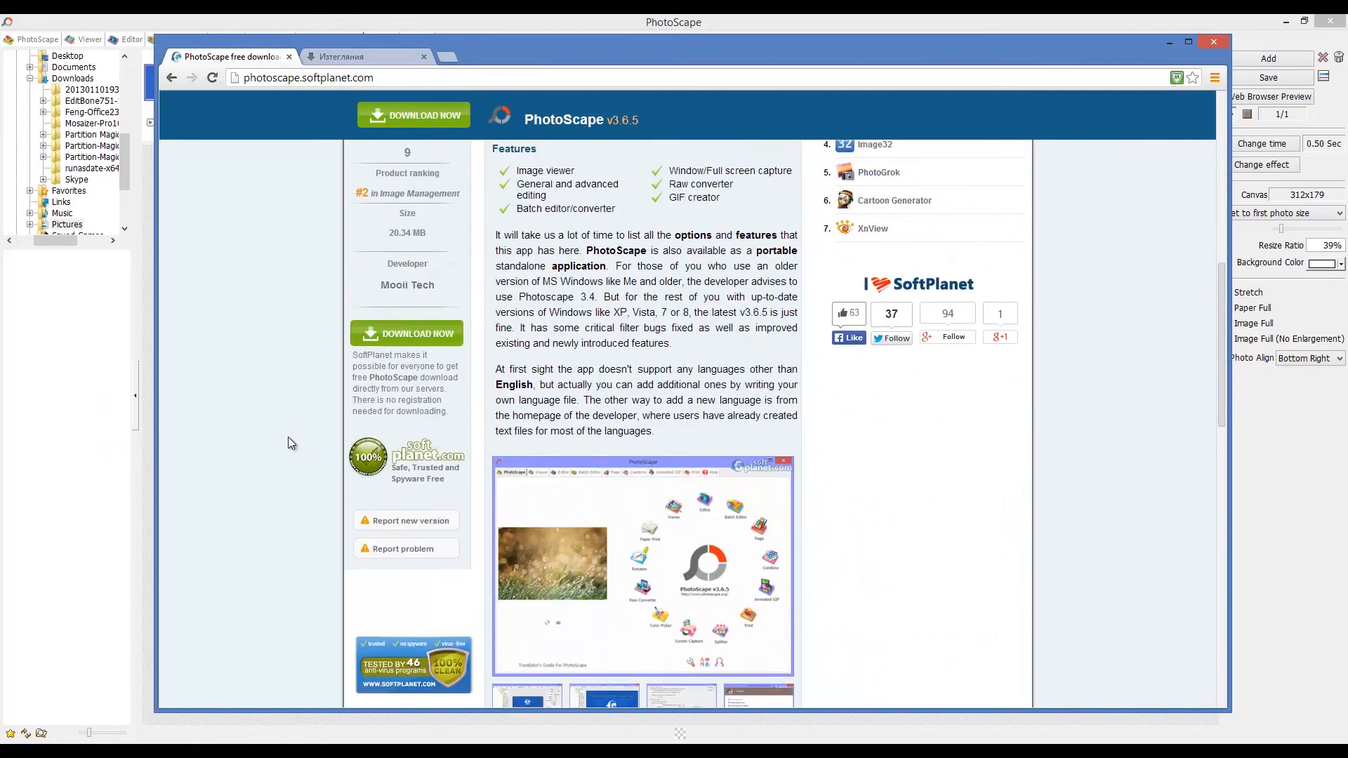